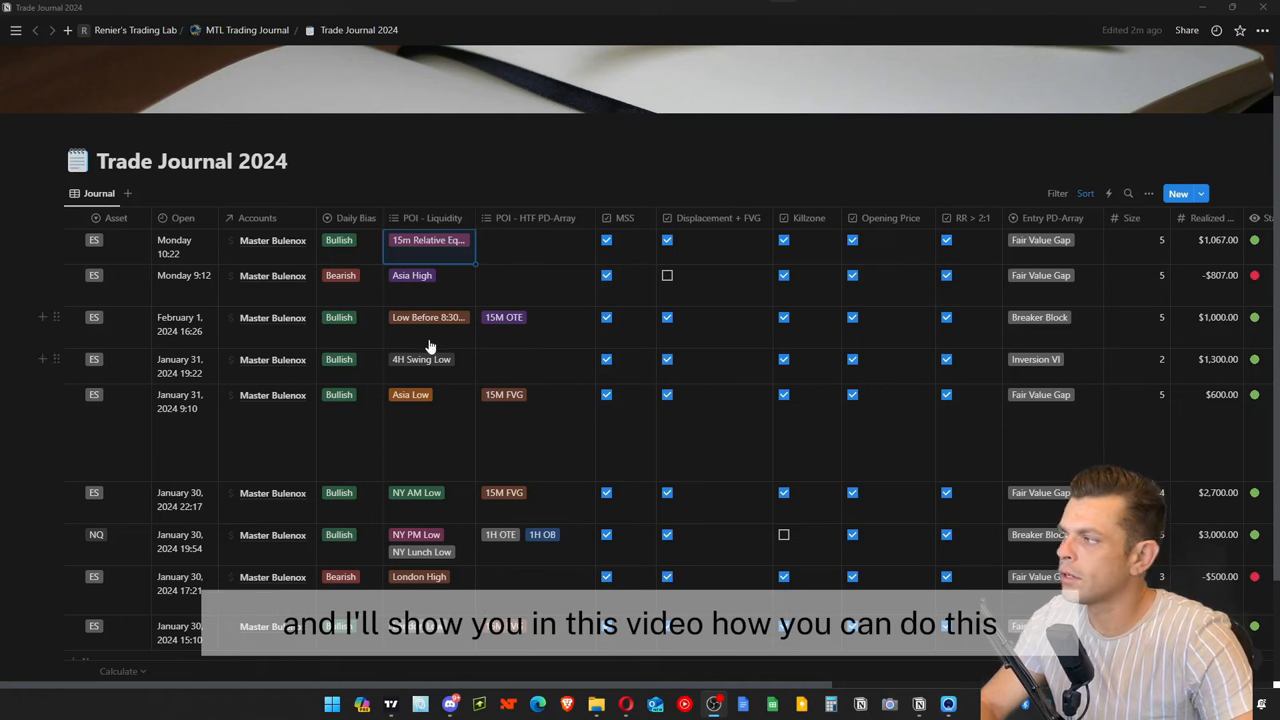
mouse_move(318, 200)
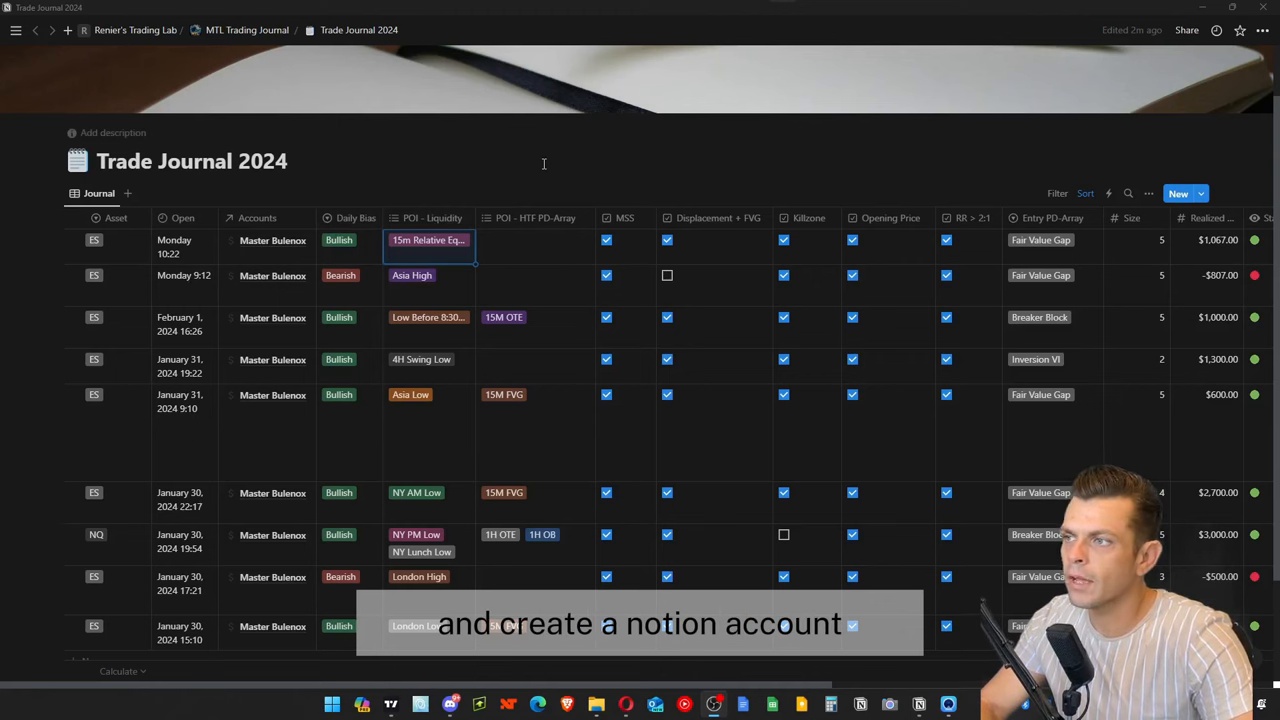
mouse_move(814, 144)
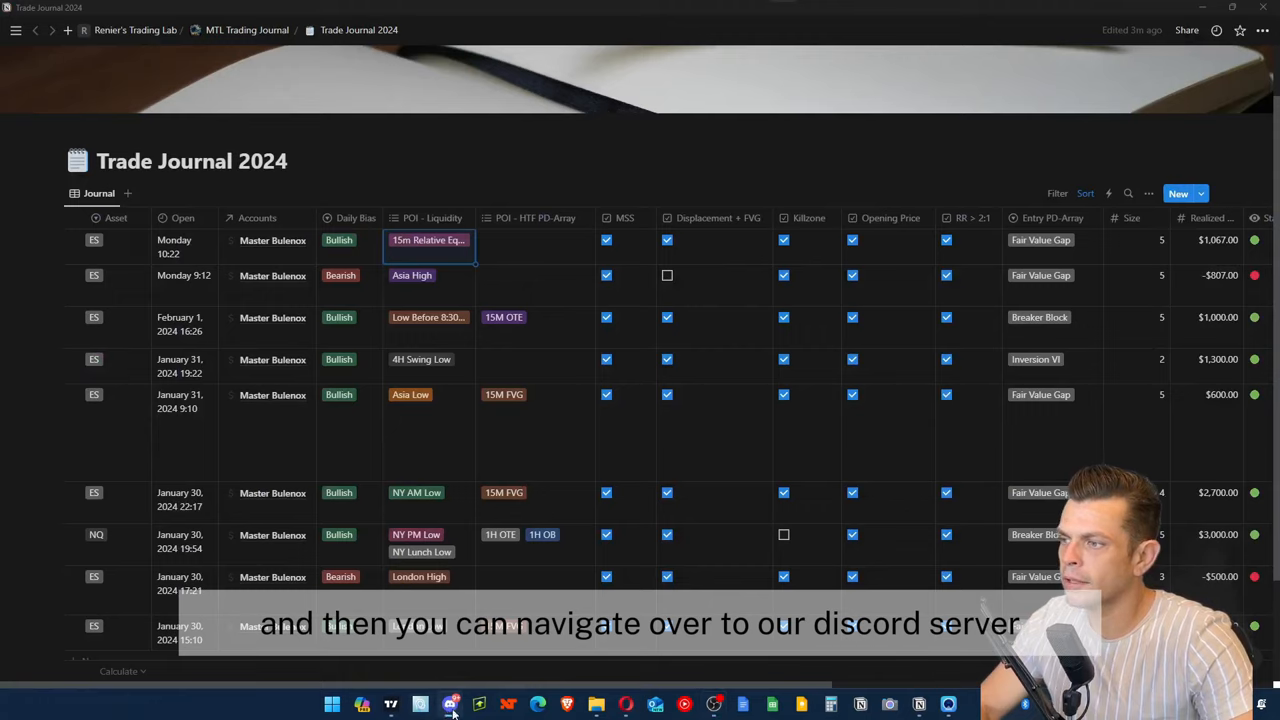
- Switch to Discord and enter the #trade-journal channel of Momentum Trading Lab
left_click(450, 704)
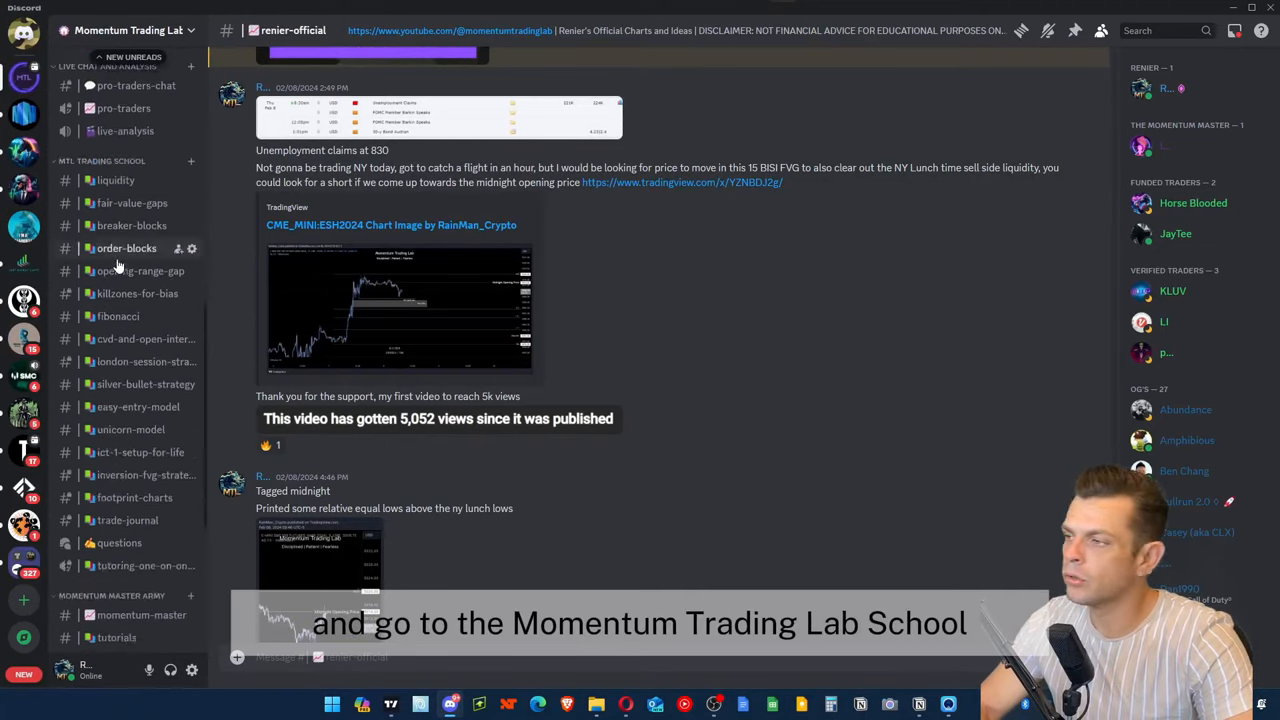
scroll("down", 3)
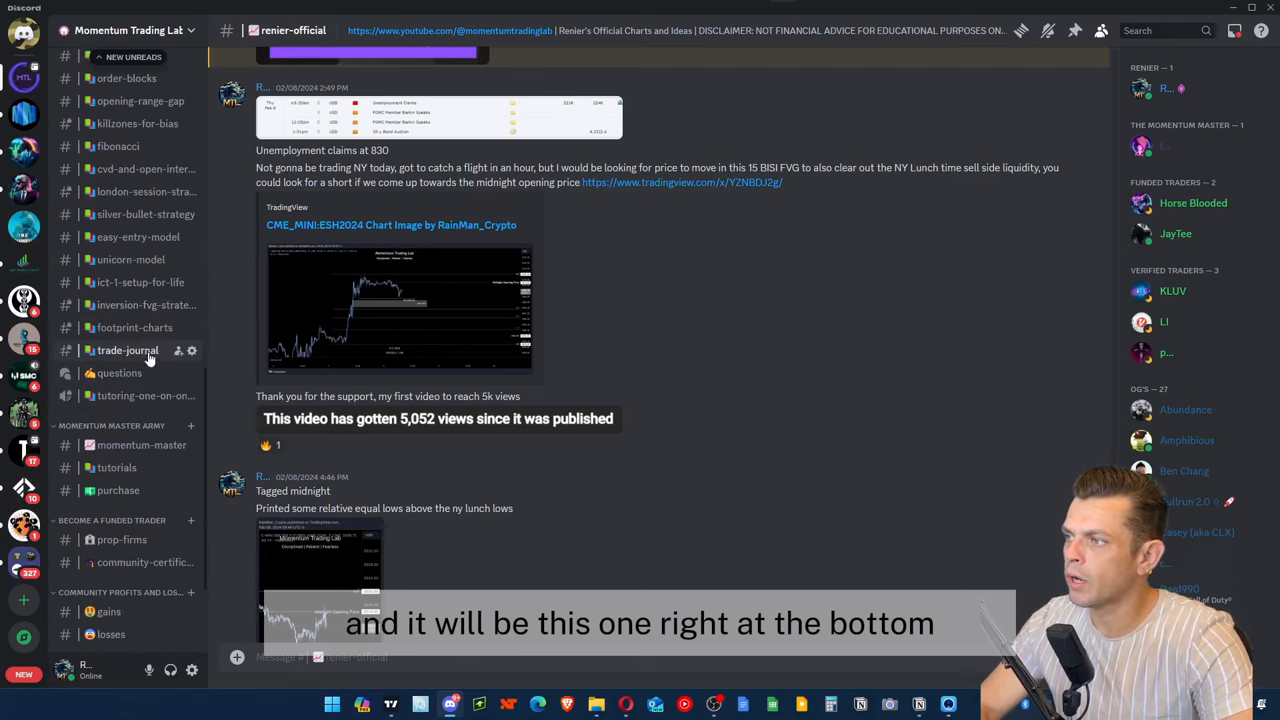
left_click(128, 350)
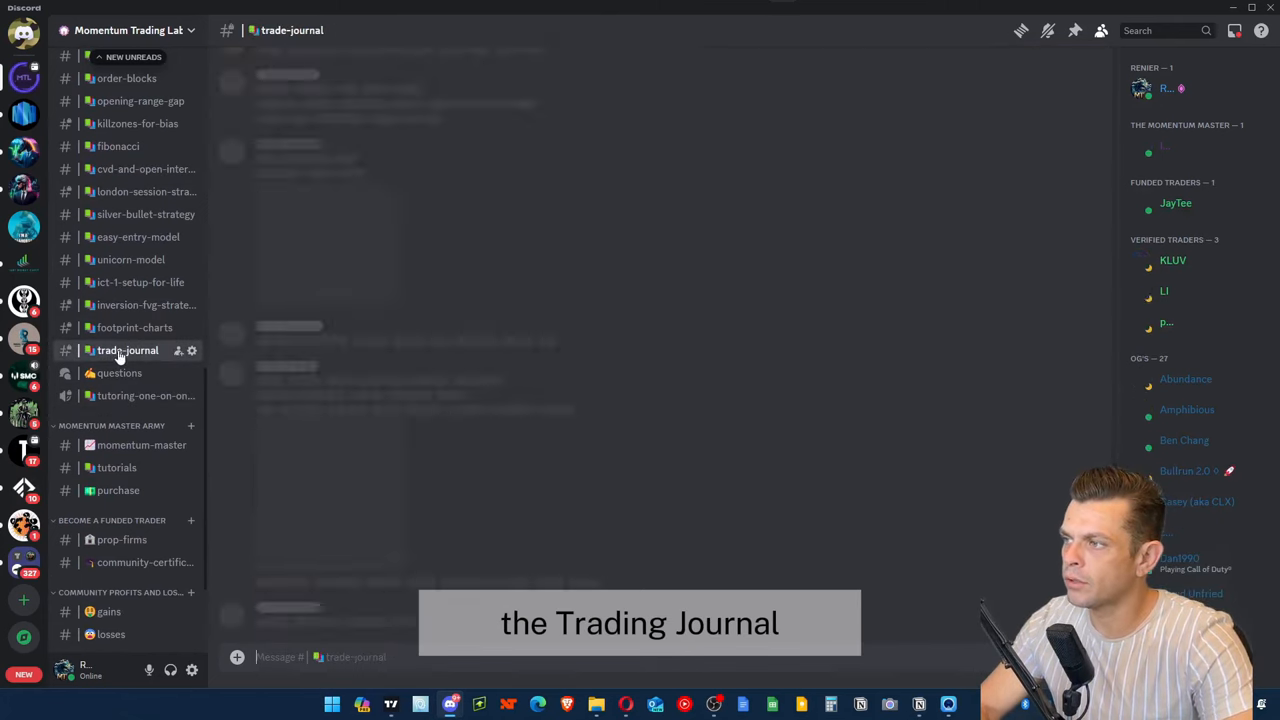
left_click(128, 350)
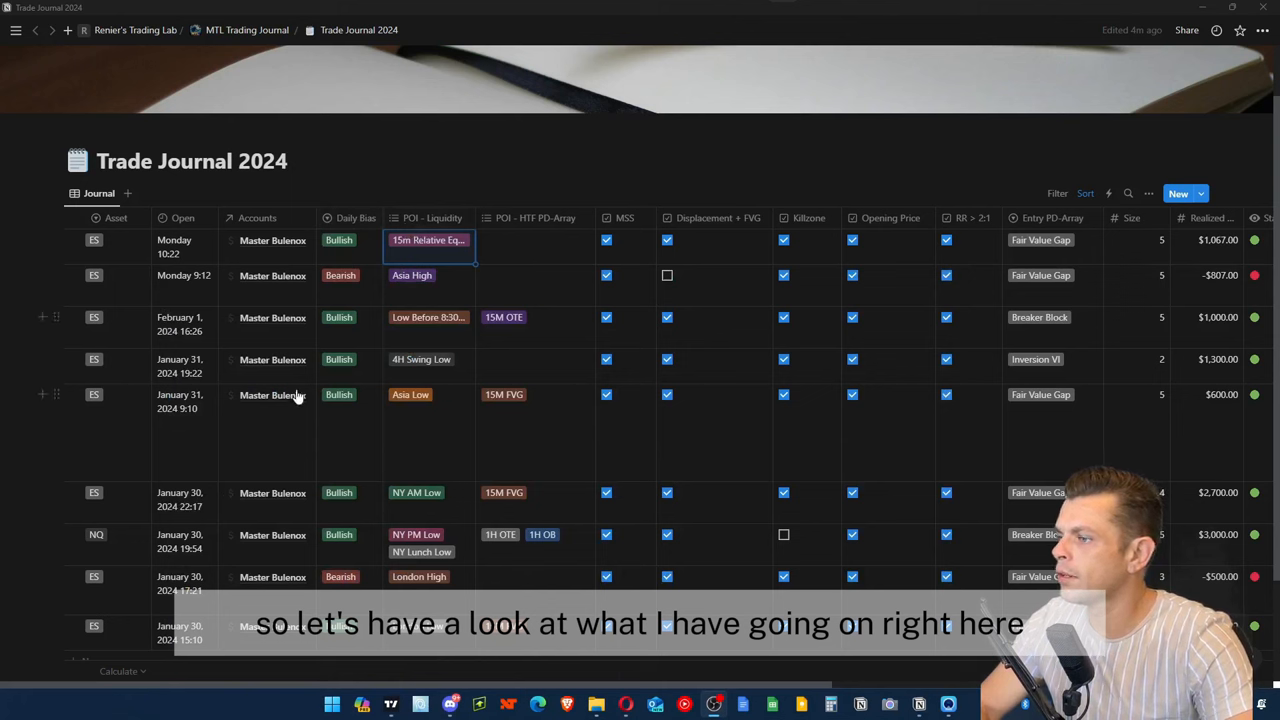
- Edit the Asset property and add 'CL' as a new instrument option
left_click(94, 240)
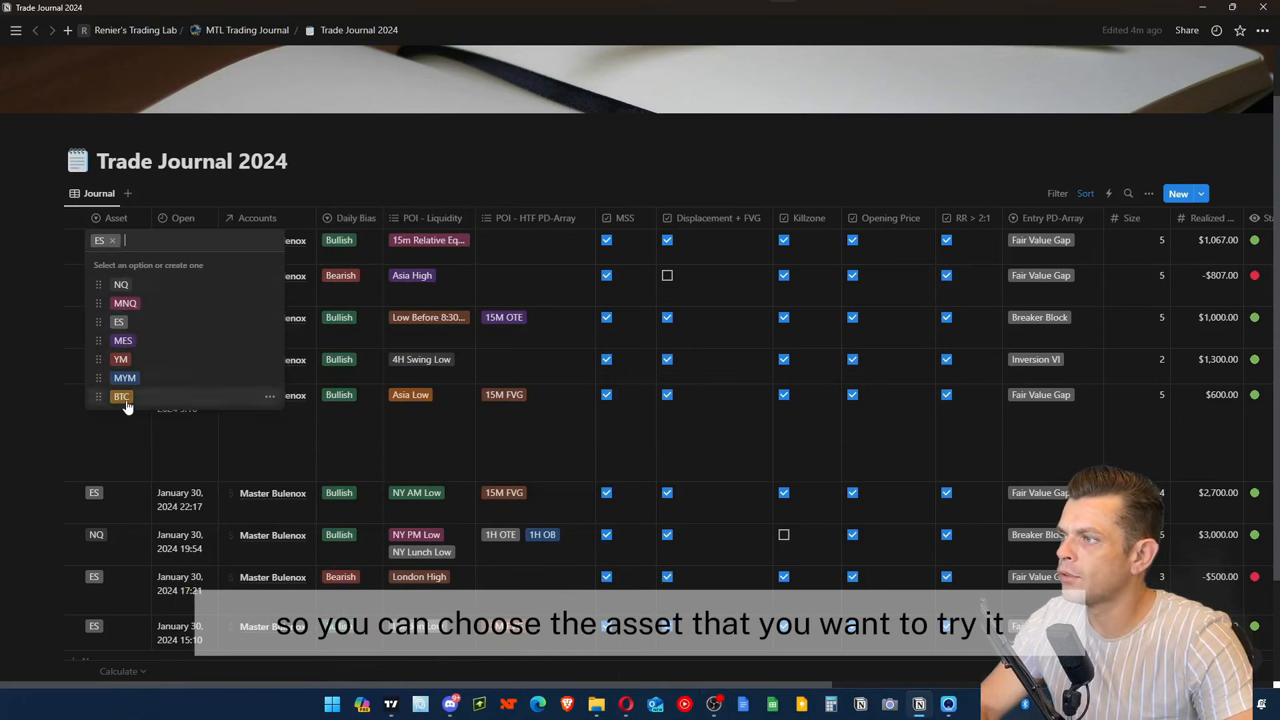
left_click(116, 218)
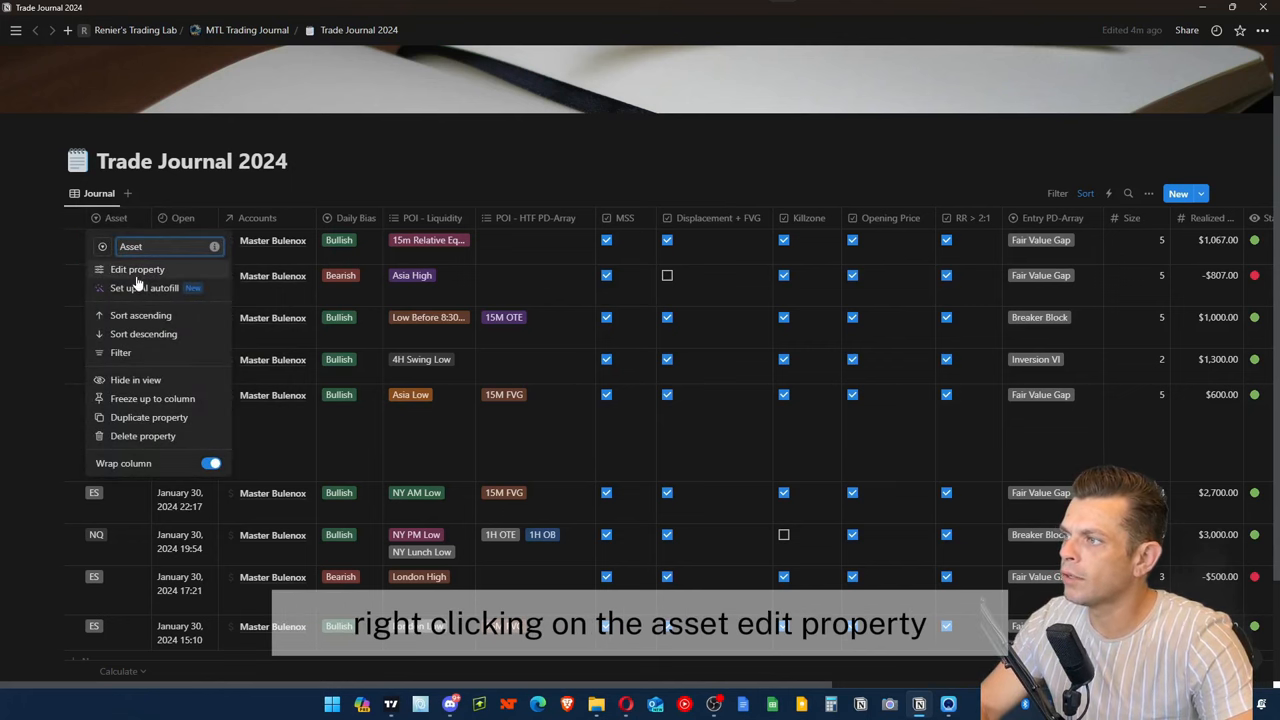
left_click(136, 268)
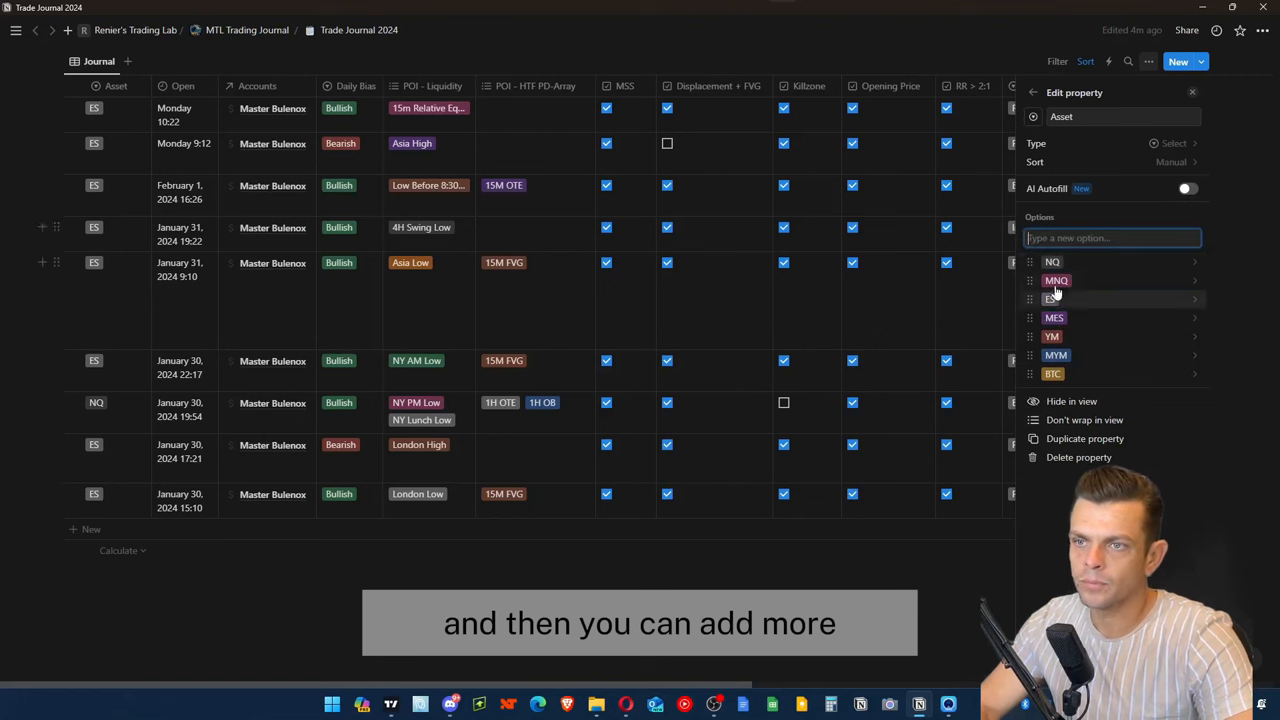
type("CL")
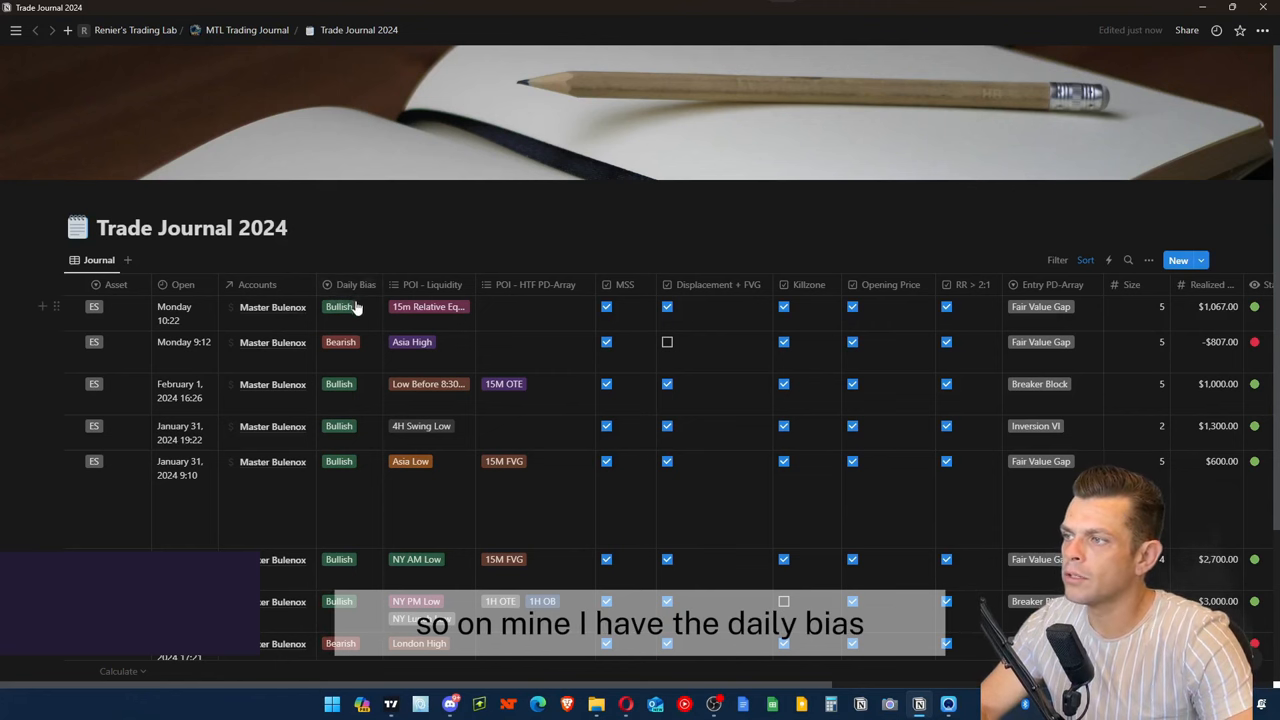
- Show the first trade's Daily Bias, then reveal its POI - Liquidity pool choices
left_click(340, 308)
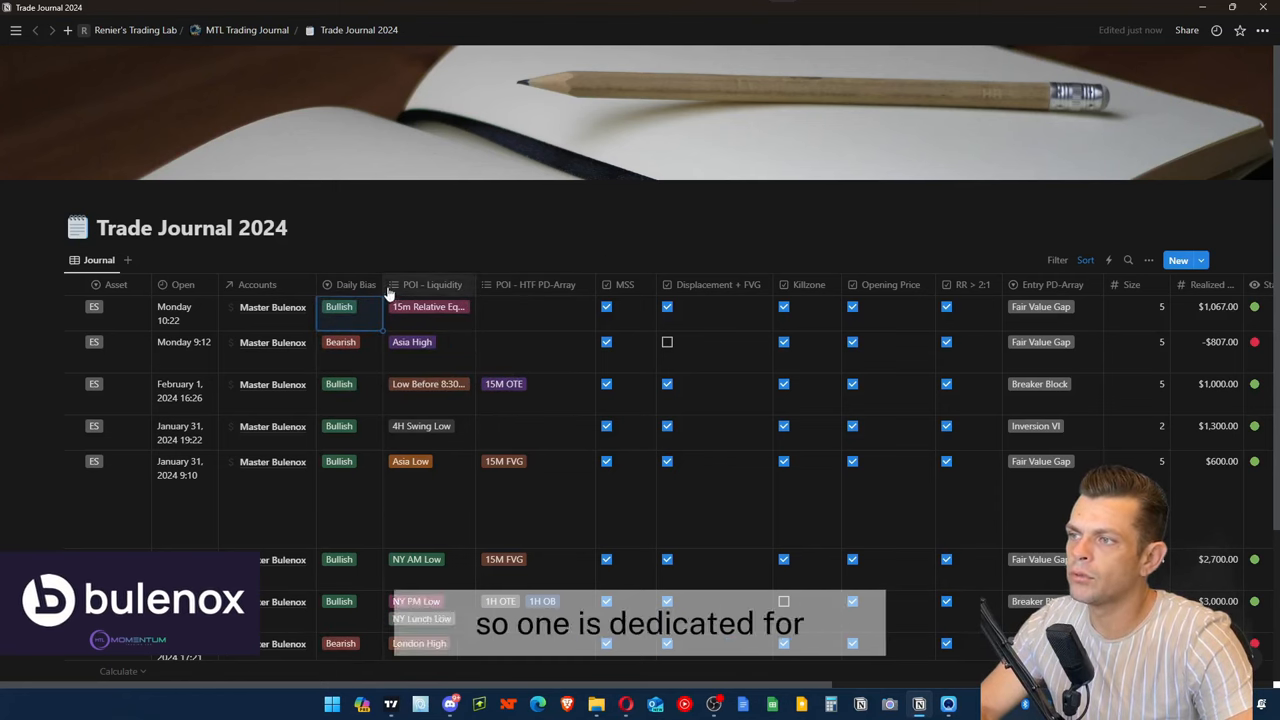
left_click(432, 284)
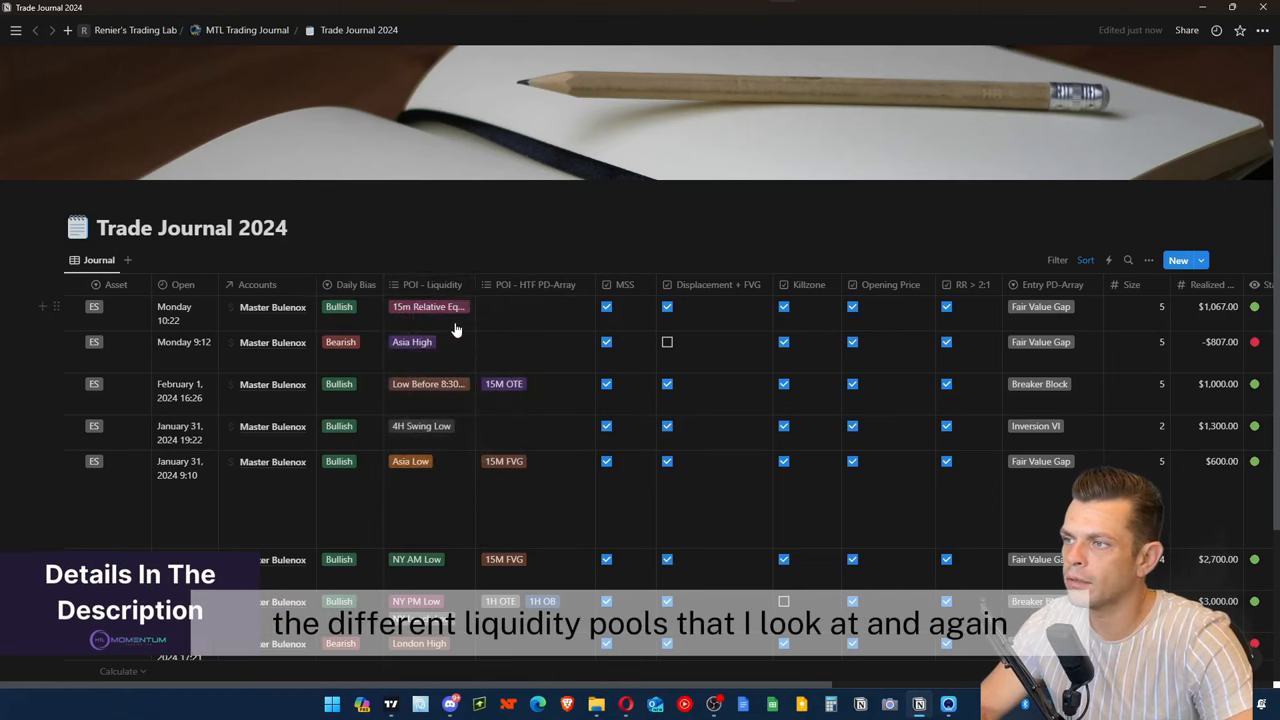
left_click(428, 306)
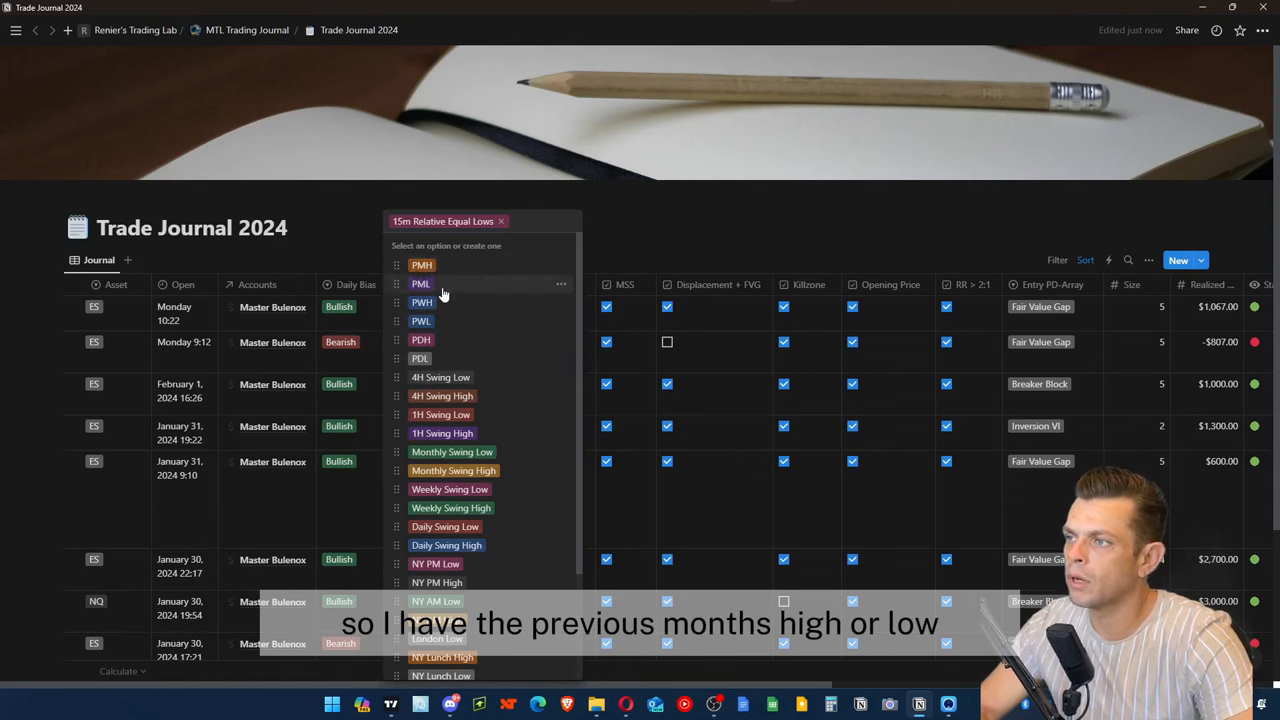
mouse_move(436, 340)
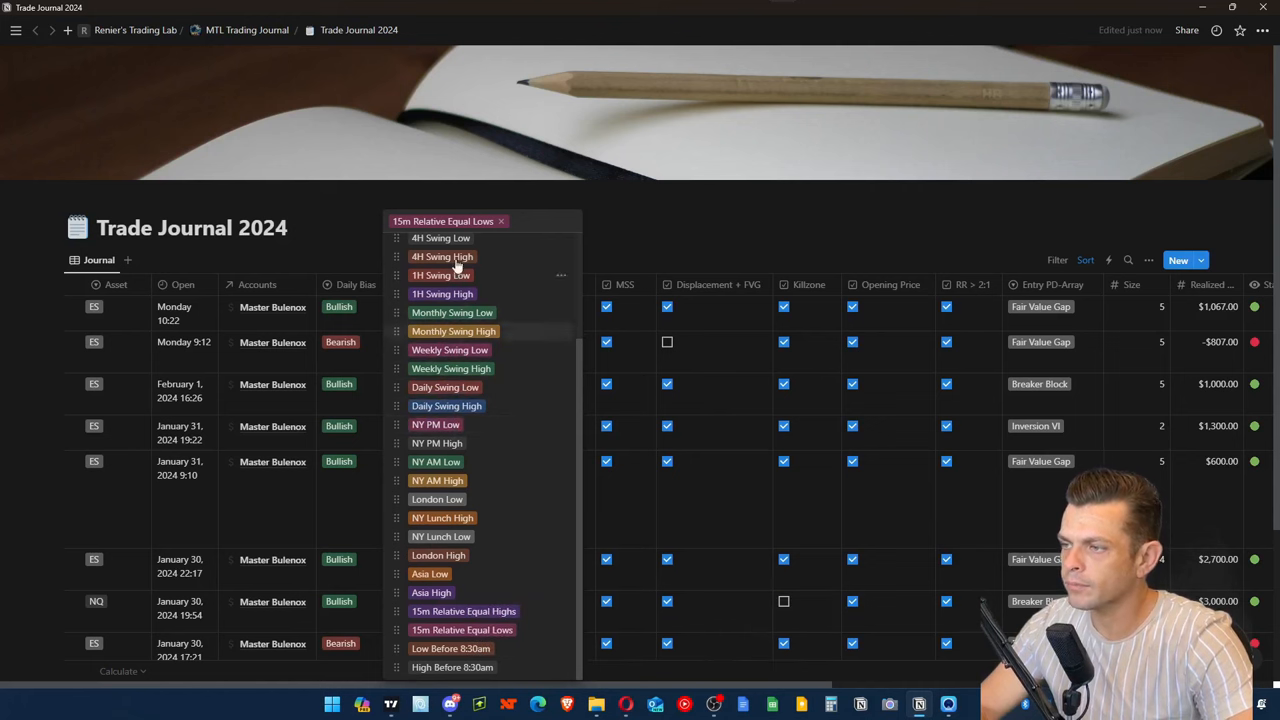
mouse_move(436, 424)
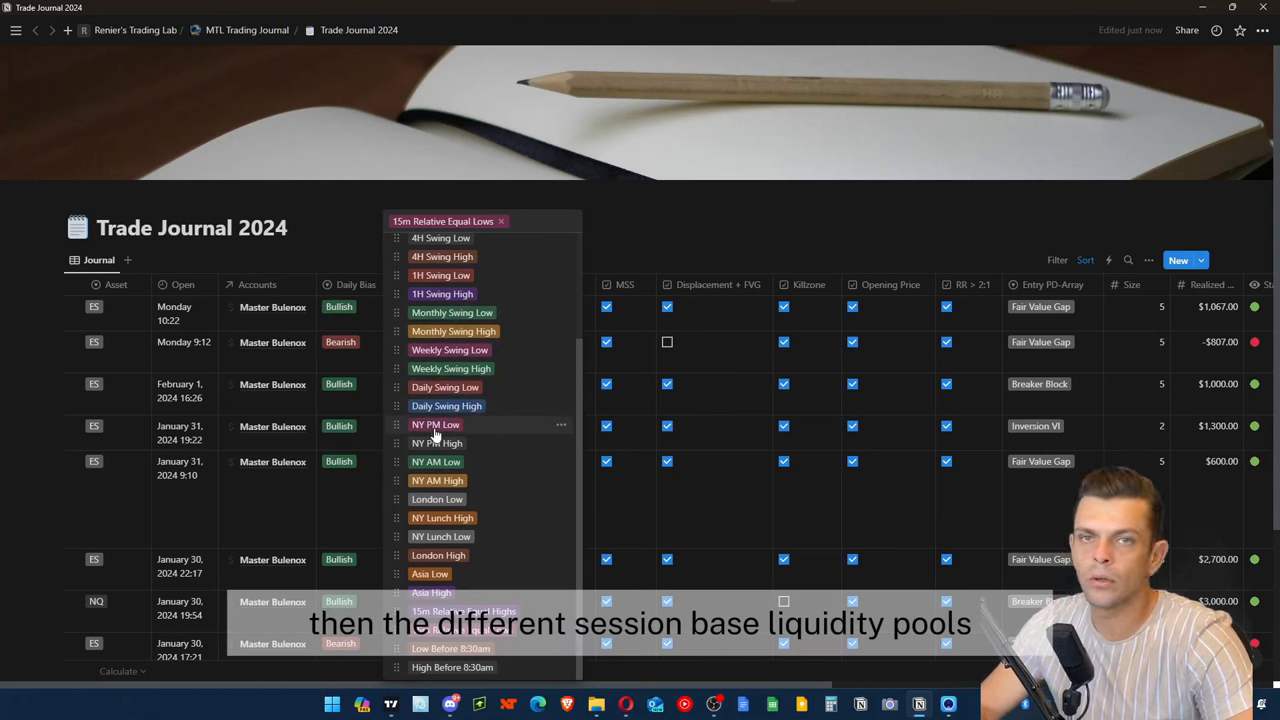
mouse_move(460, 444)
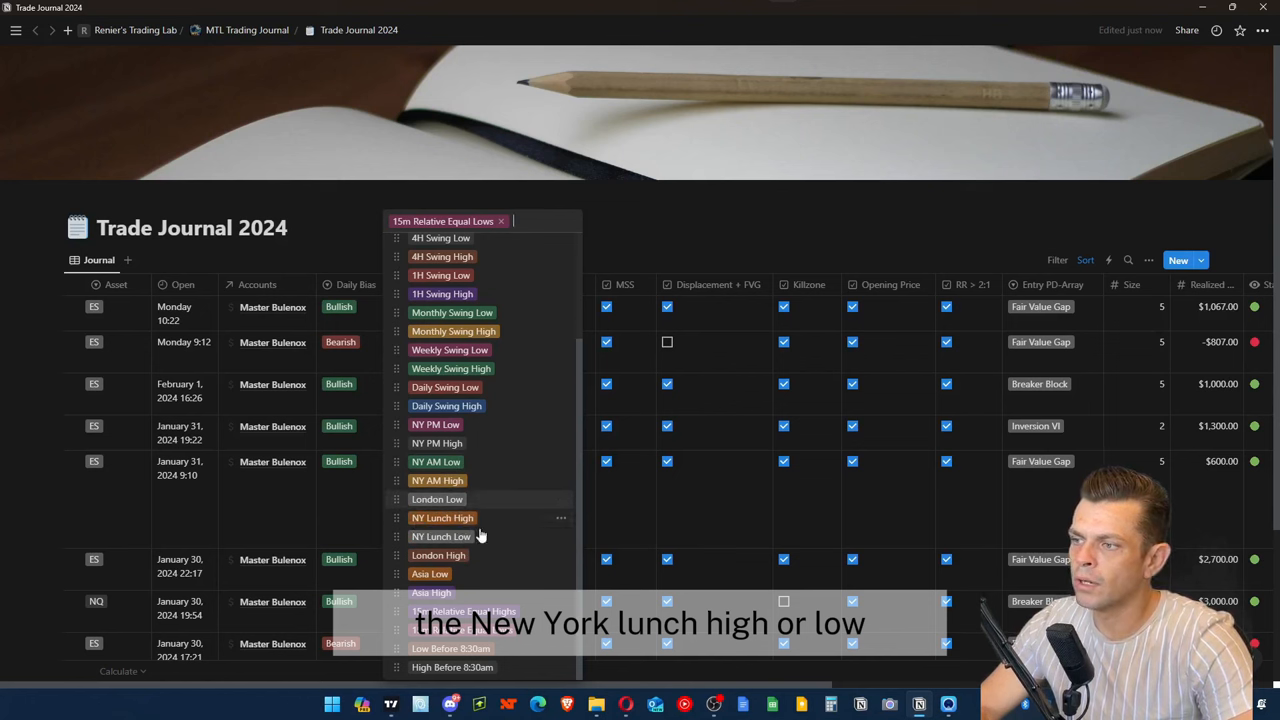
mouse_move(496, 584)
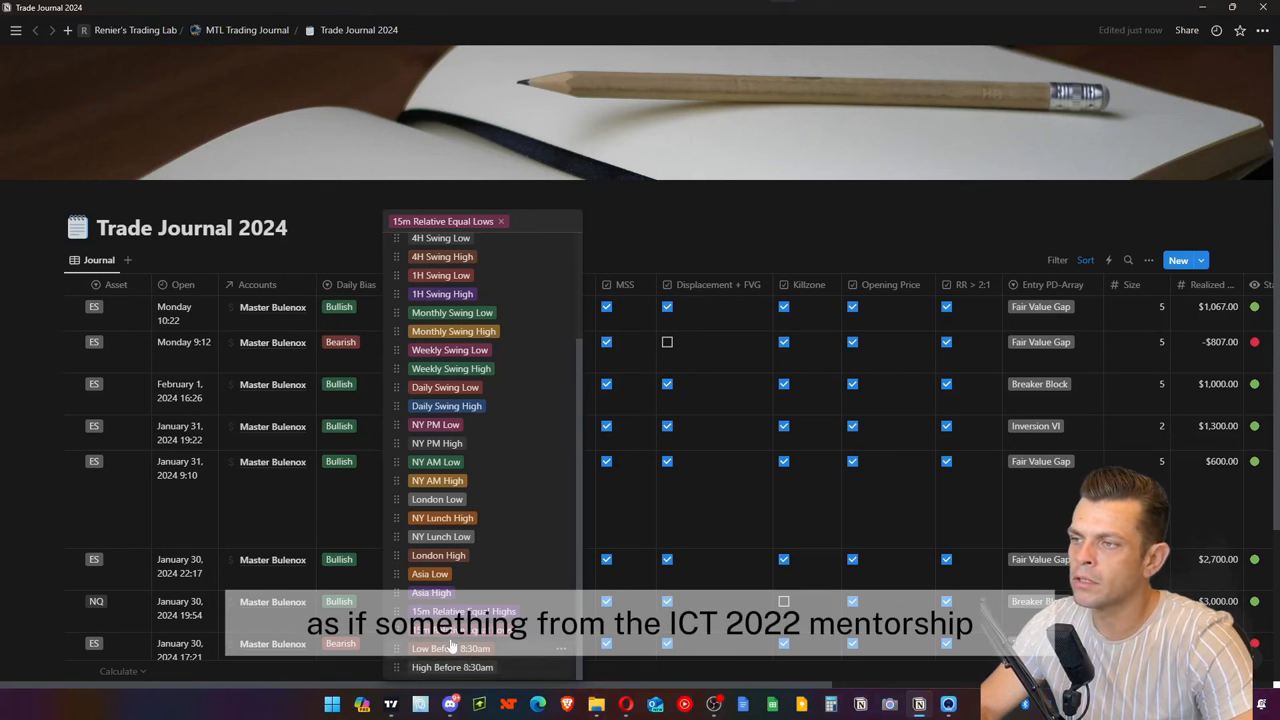
mouse_move(530, 480)
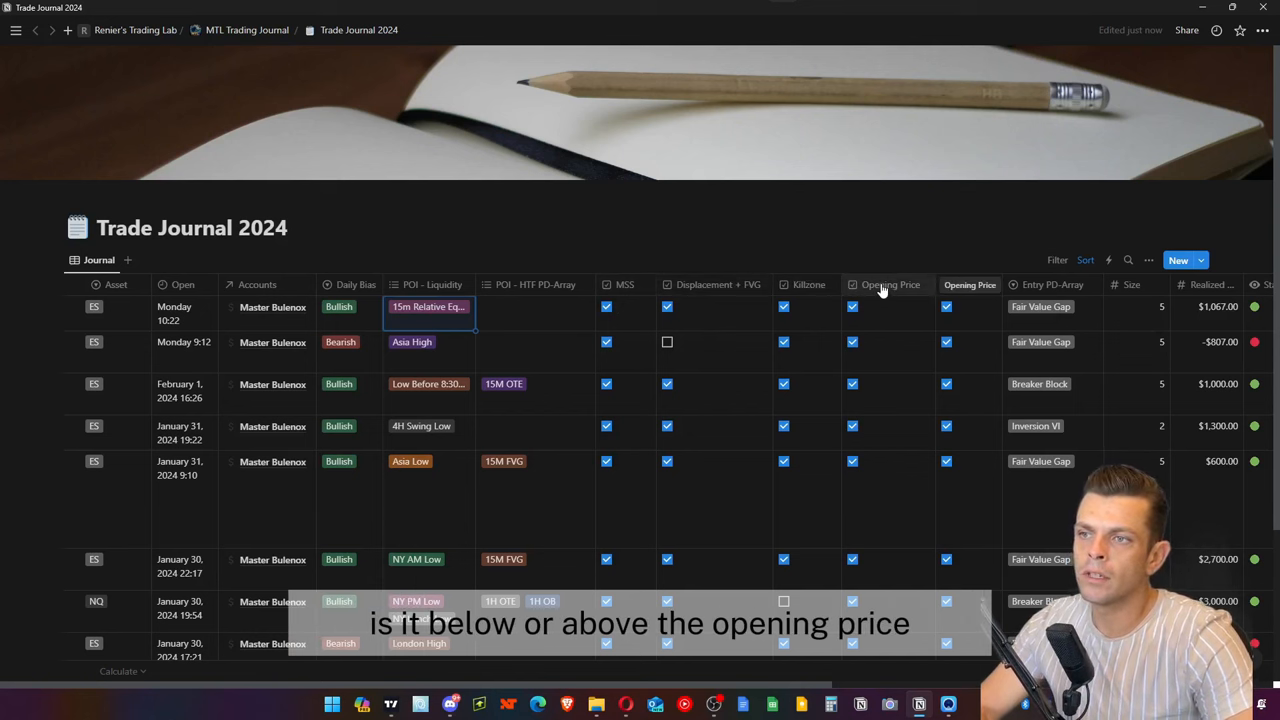
mouse_move(884, 290)
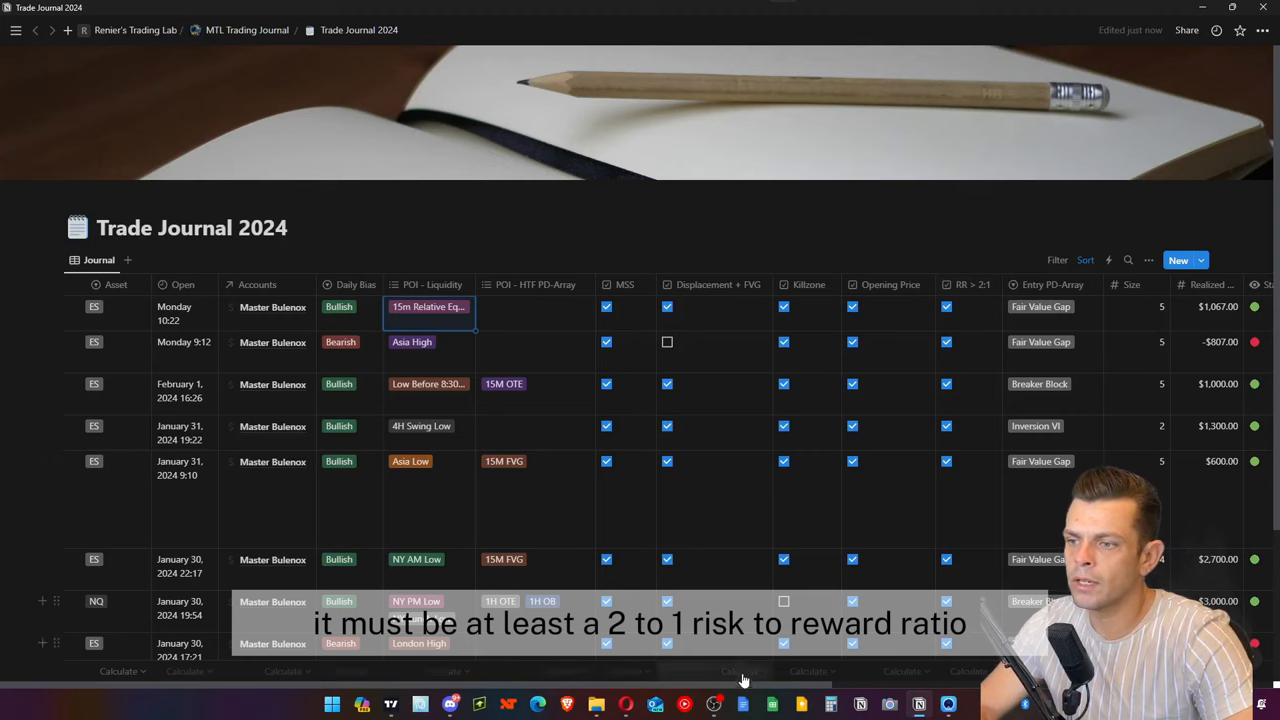
scroll("right", 3)
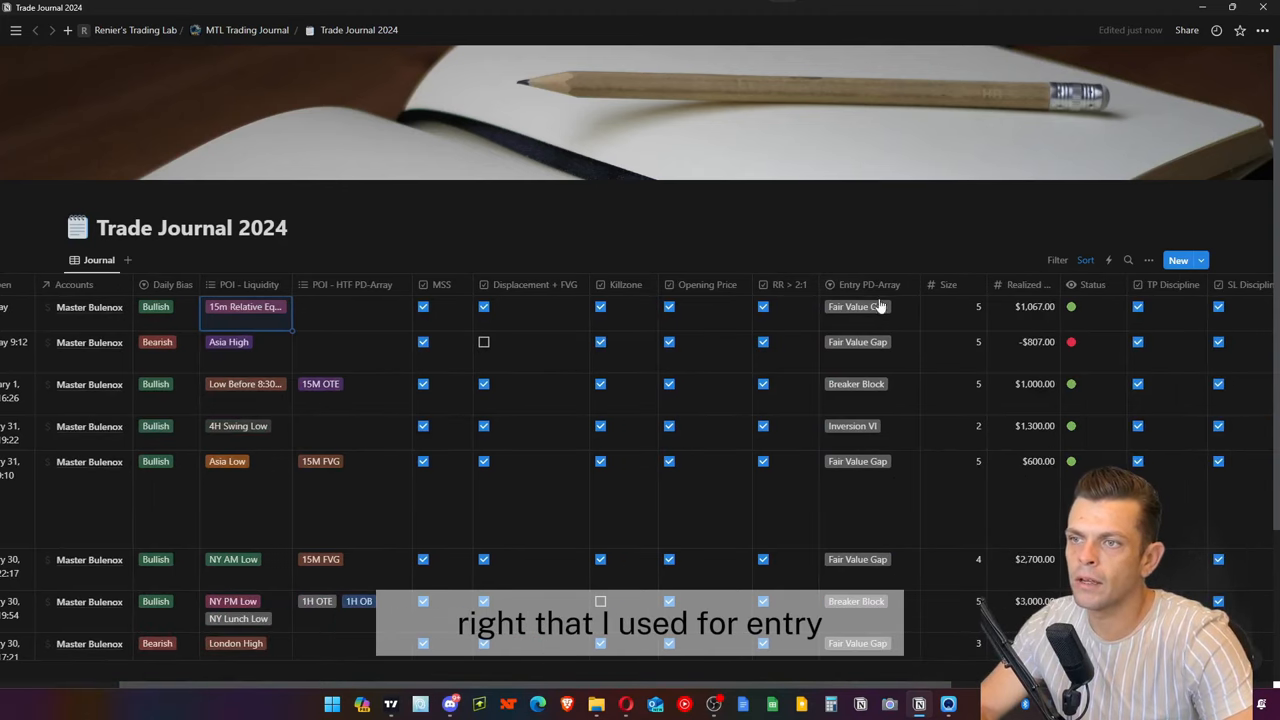
left_click(856, 306)
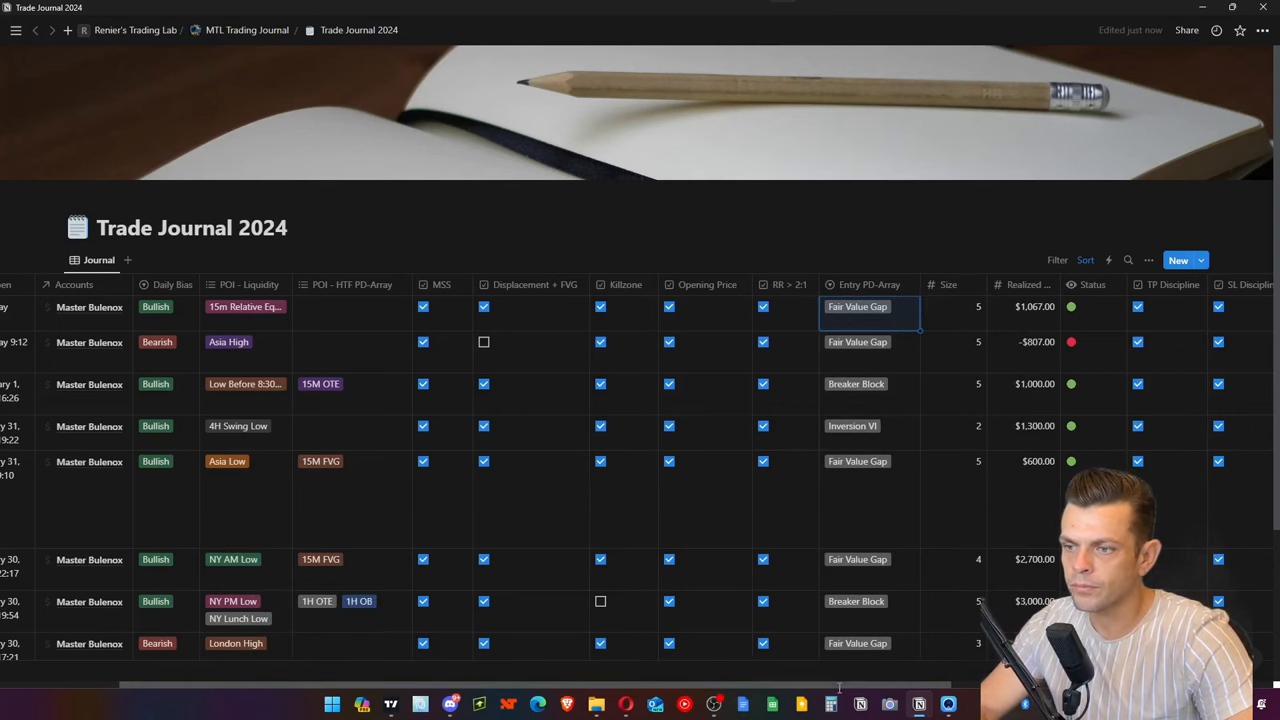
- Set the first trade's Realized P&L to $1,000.00 and reveal the TP/SL Discipline columns
scroll("right", 3)
type("-")
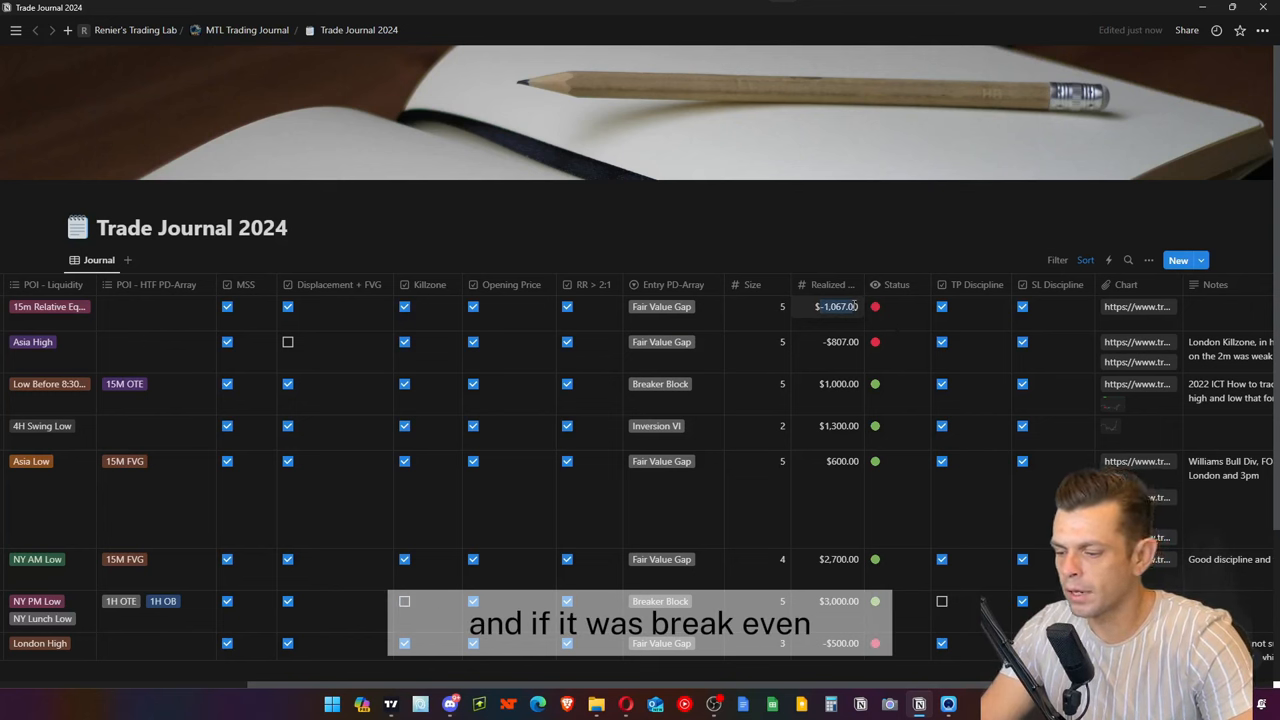
type("0.00")
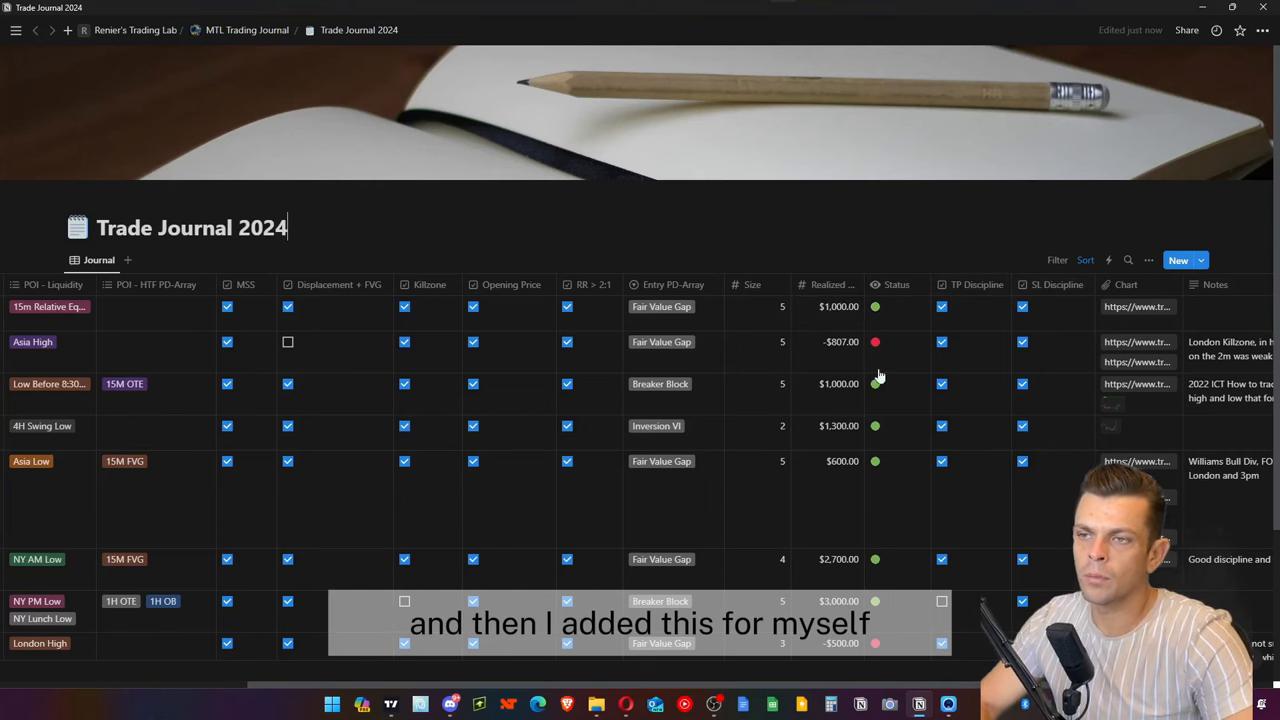
scroll("right", 3)
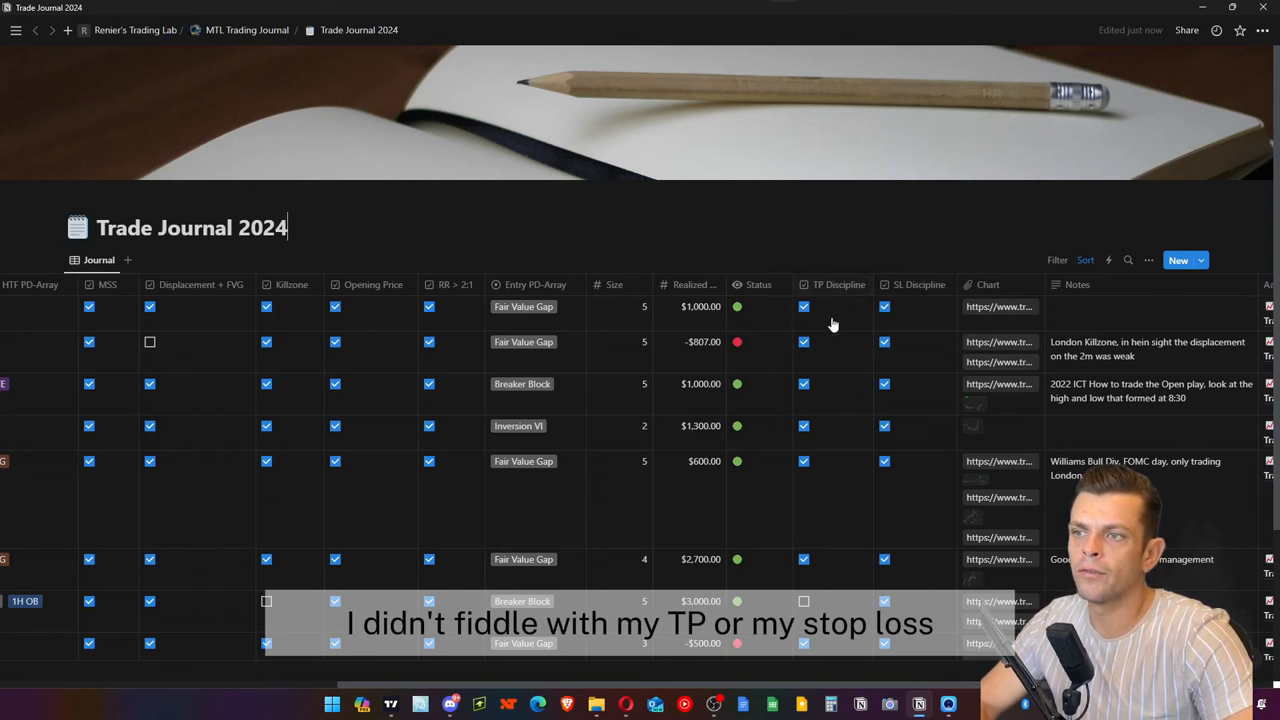
mouse_move(904, 304)
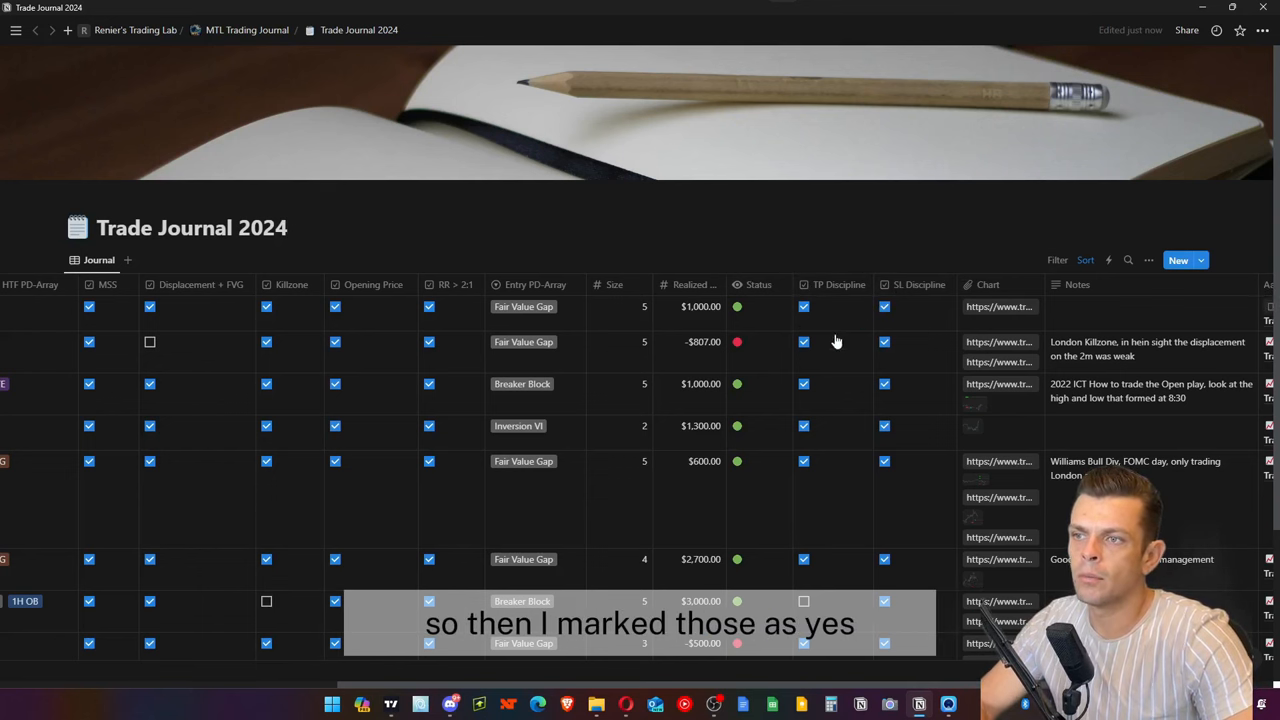
mouse_move(836, 436)
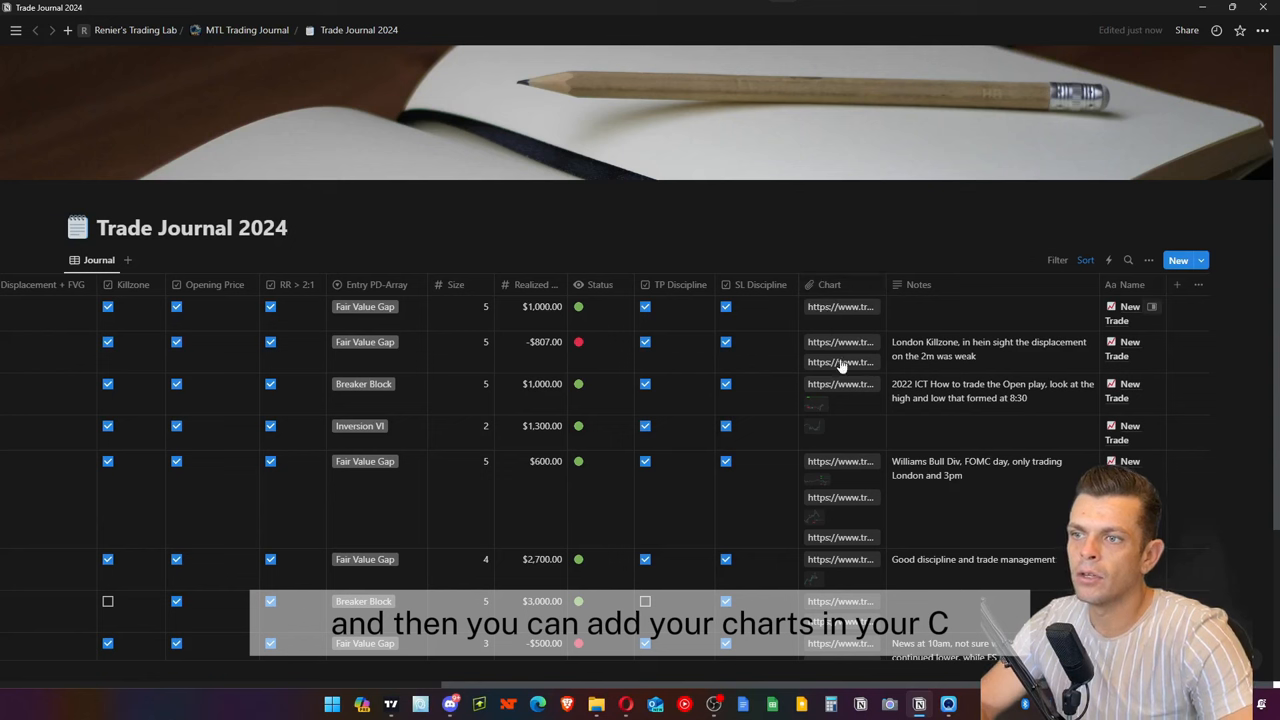
mouse_move(848, 446)
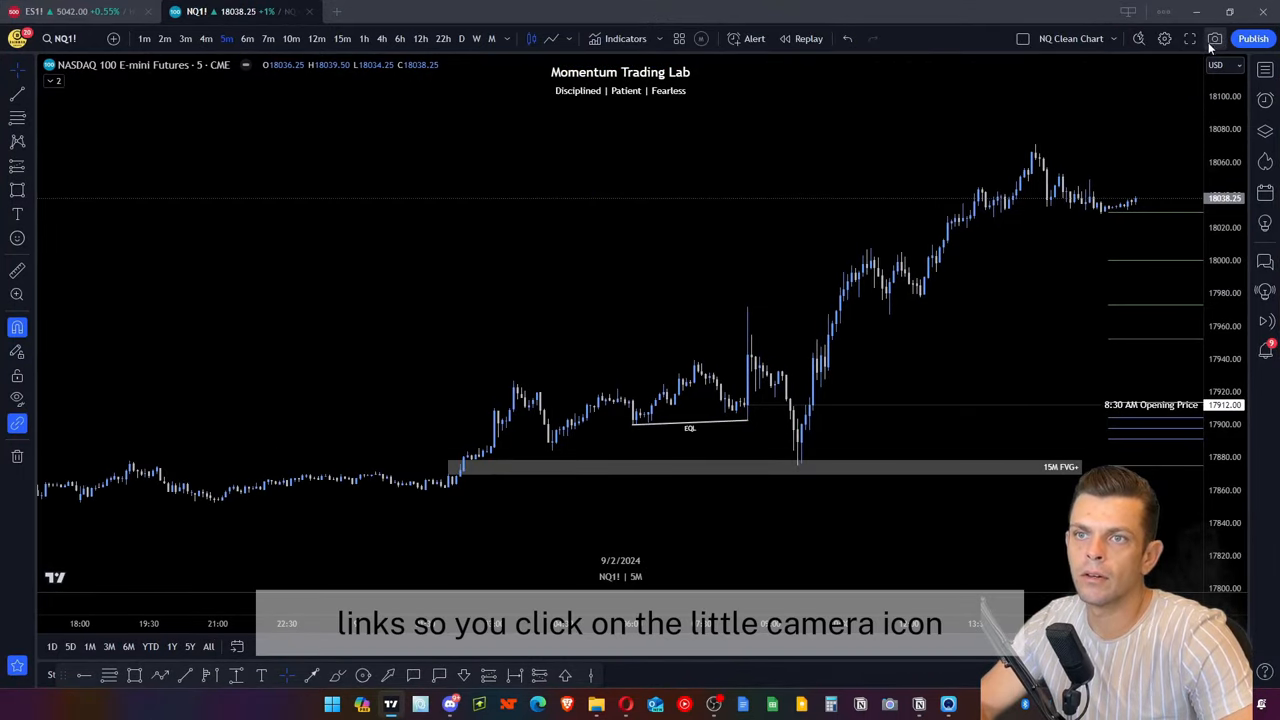
- Capture a shareable snapshot link of the NQ chart in TradingView
left_click(1214, 38)
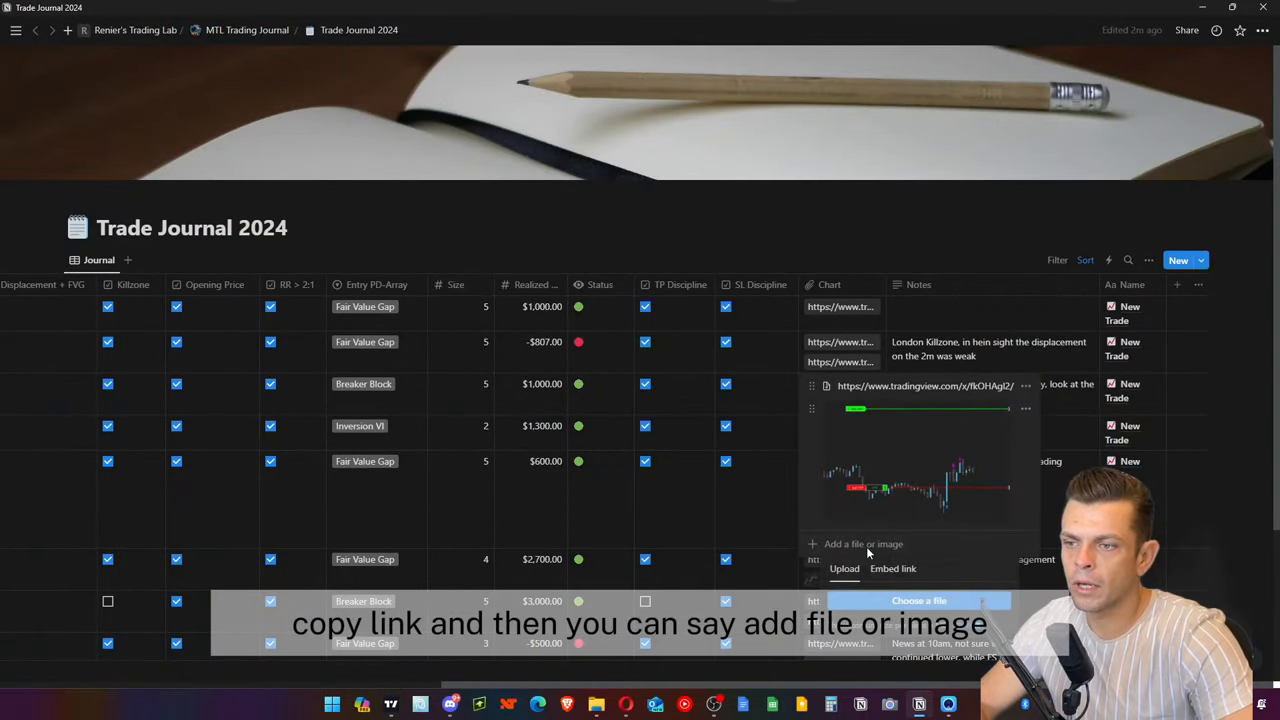
- Embed the copied TradingView snapshot link into the trade's Chart cell
left_click(892, 568)
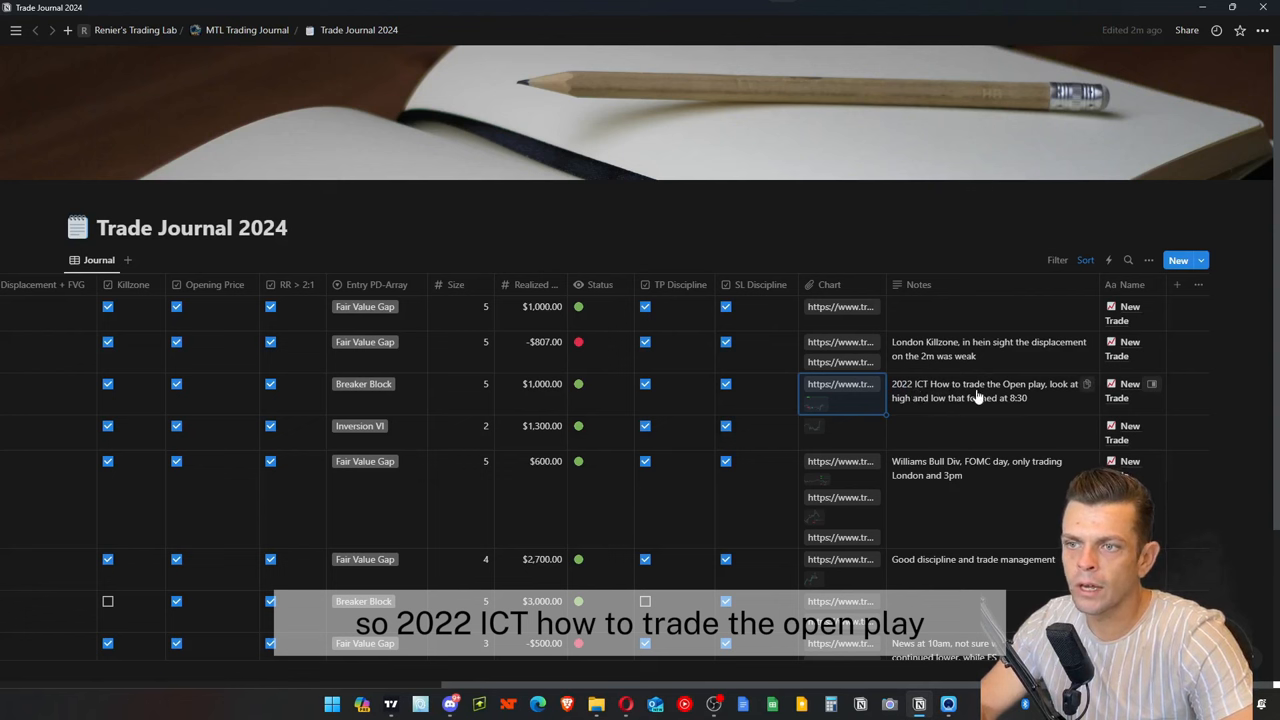
mouse_move(930, 400)
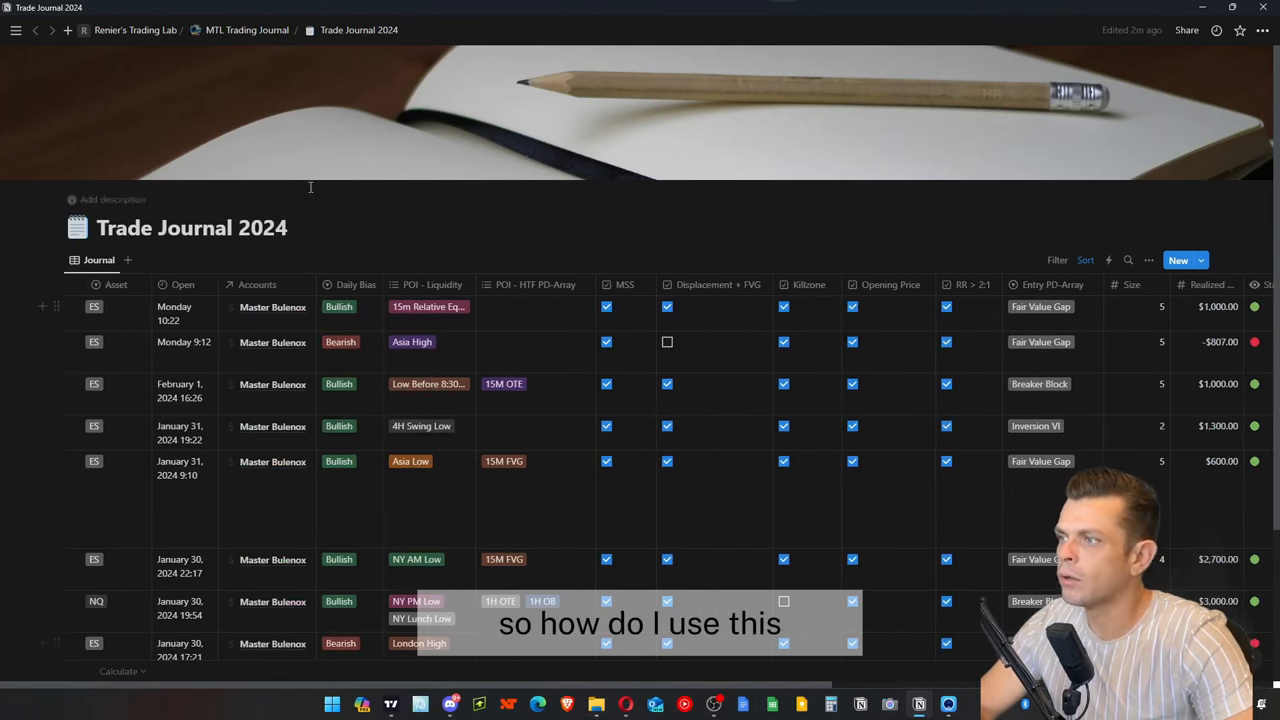
scroll("down", 3)
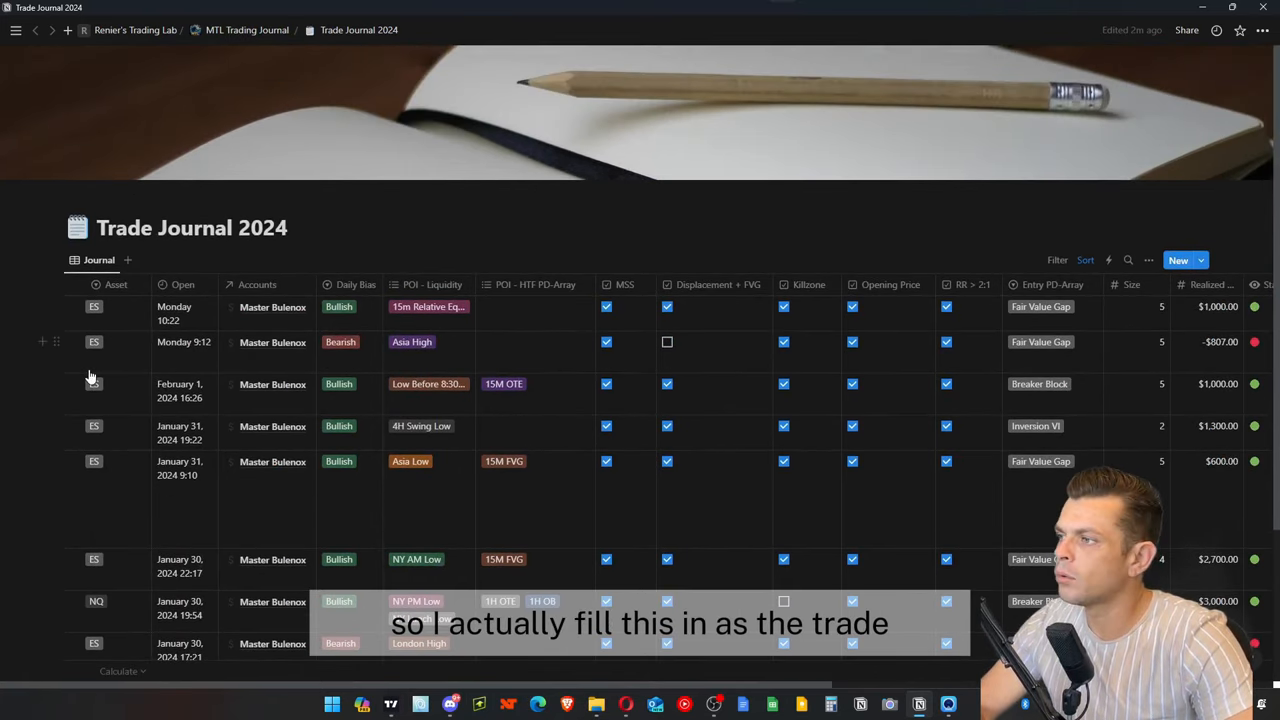
scroll("down", 3)
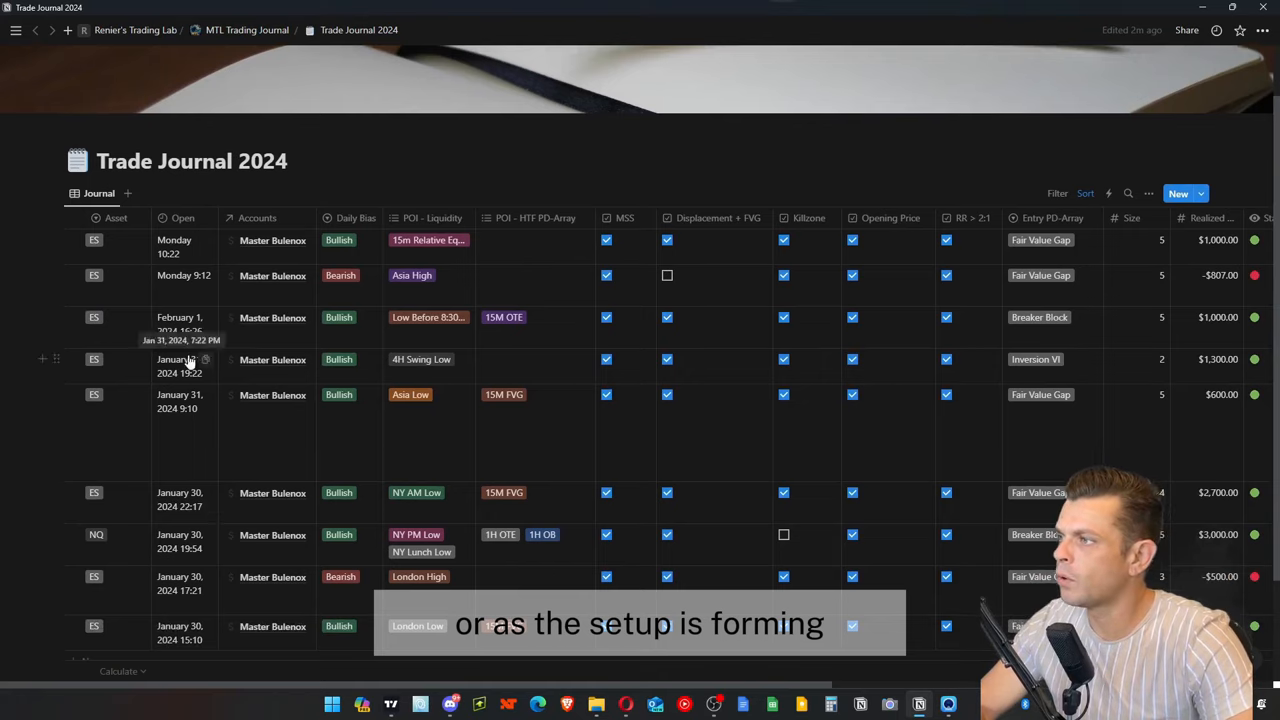
- Add a new trade row with asset NQ and a Bullish daily bias
scroll("down", 3)
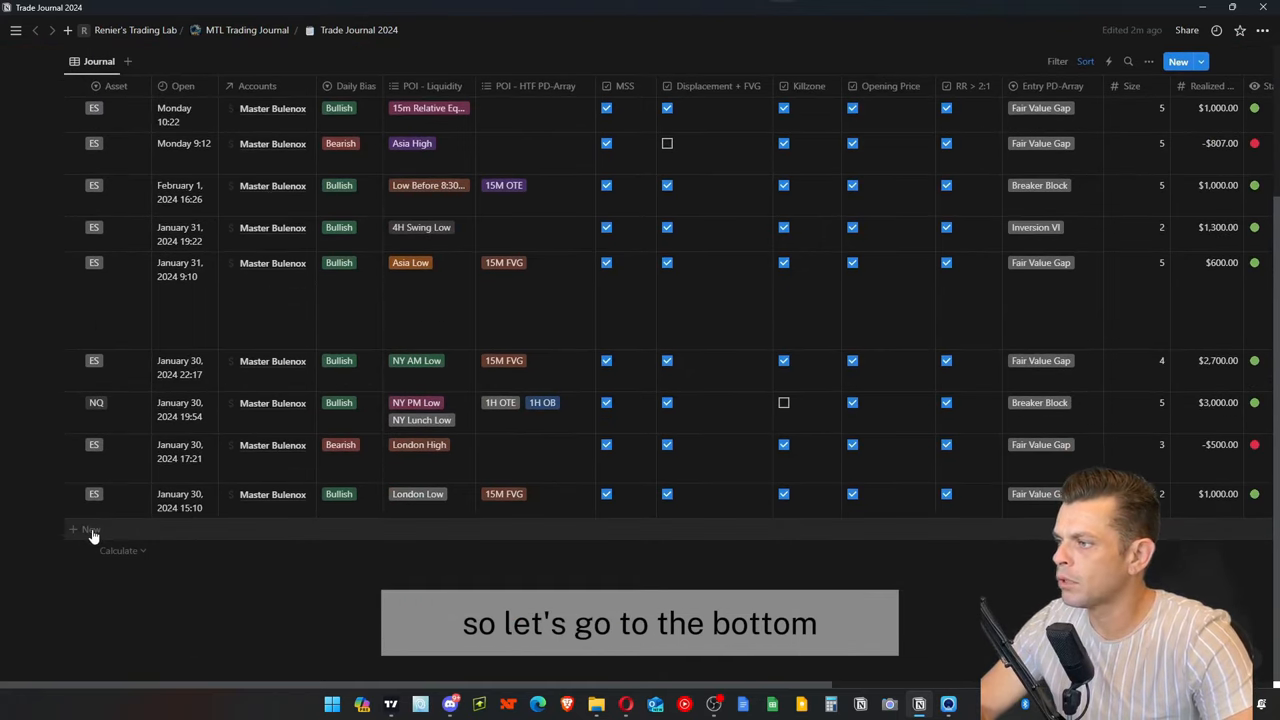
scroll("right", 3)
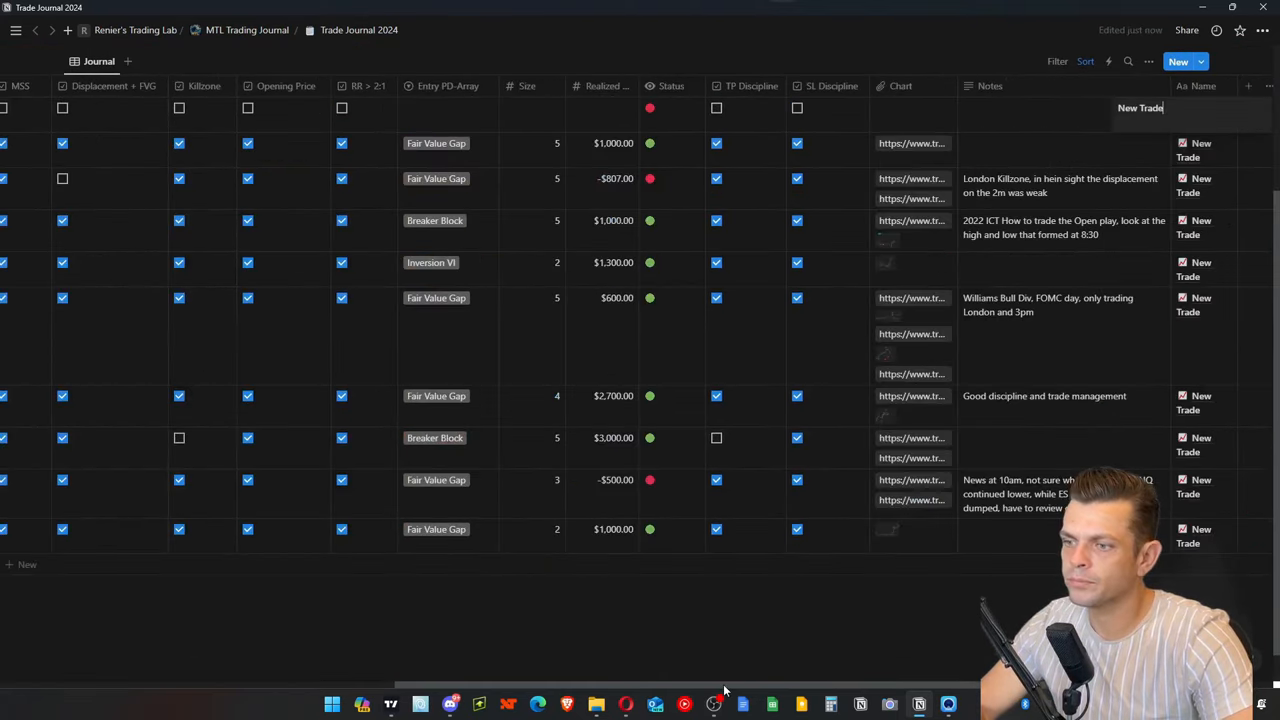
left_click(1178, 60)
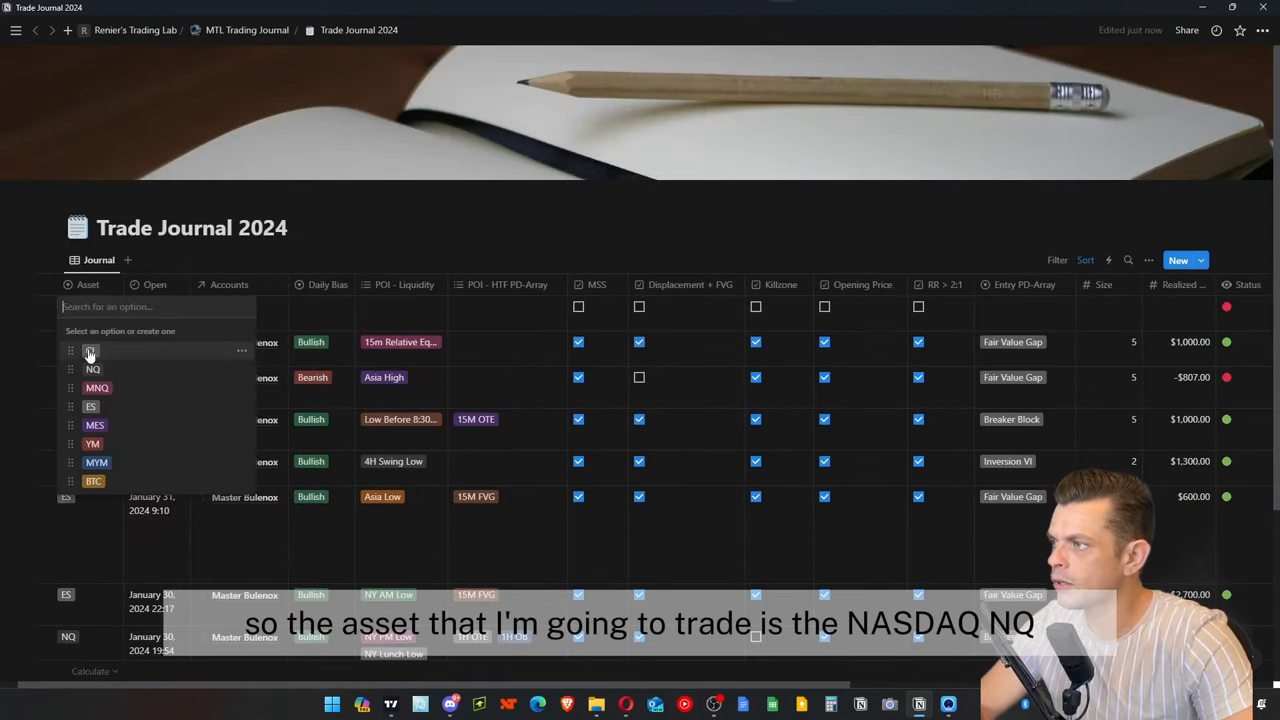
left_click(92, 352)
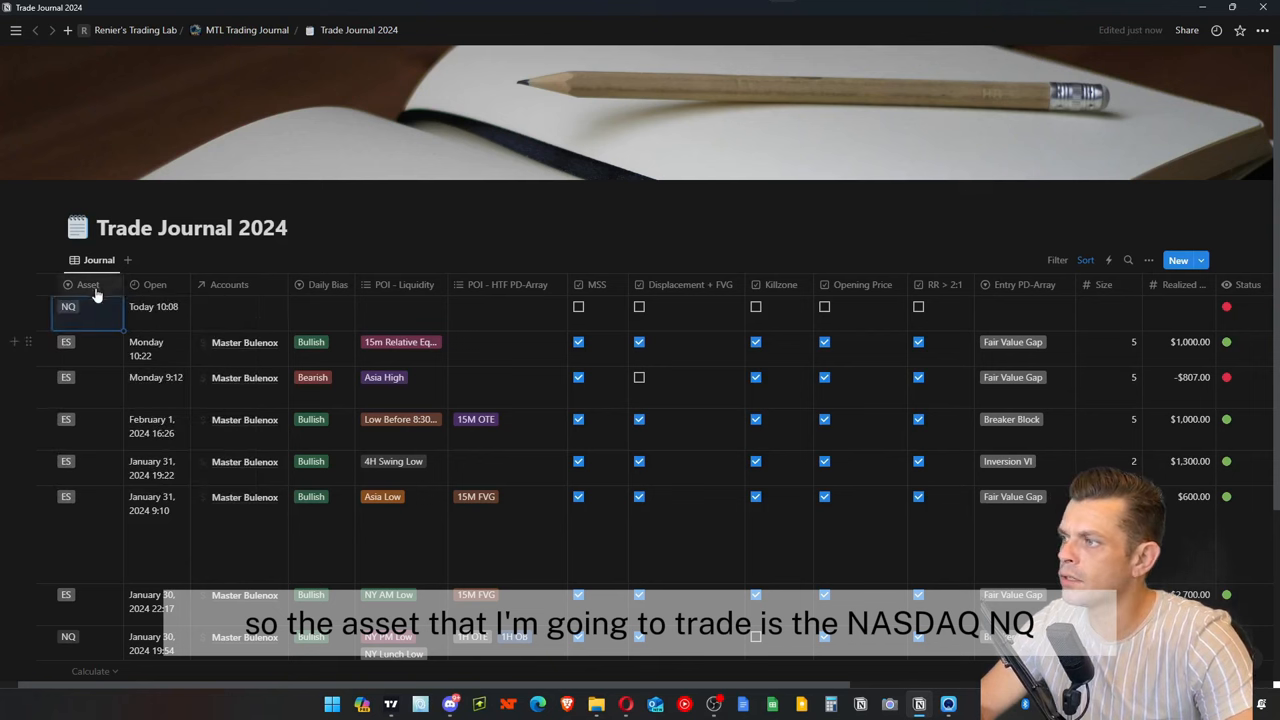
left_click(240, 306)
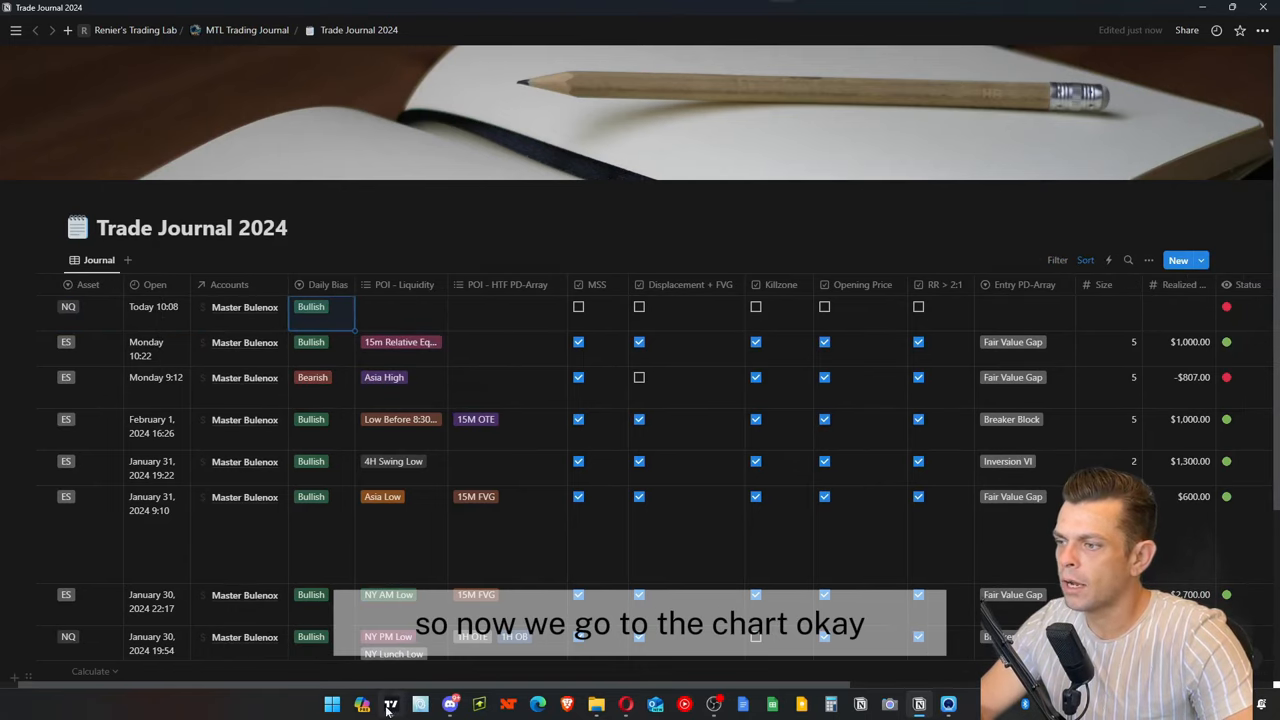
- Check the NQ chart's liquidity and 15-minute FVG in TradingView, then return to Notion
left_click(390, 704)
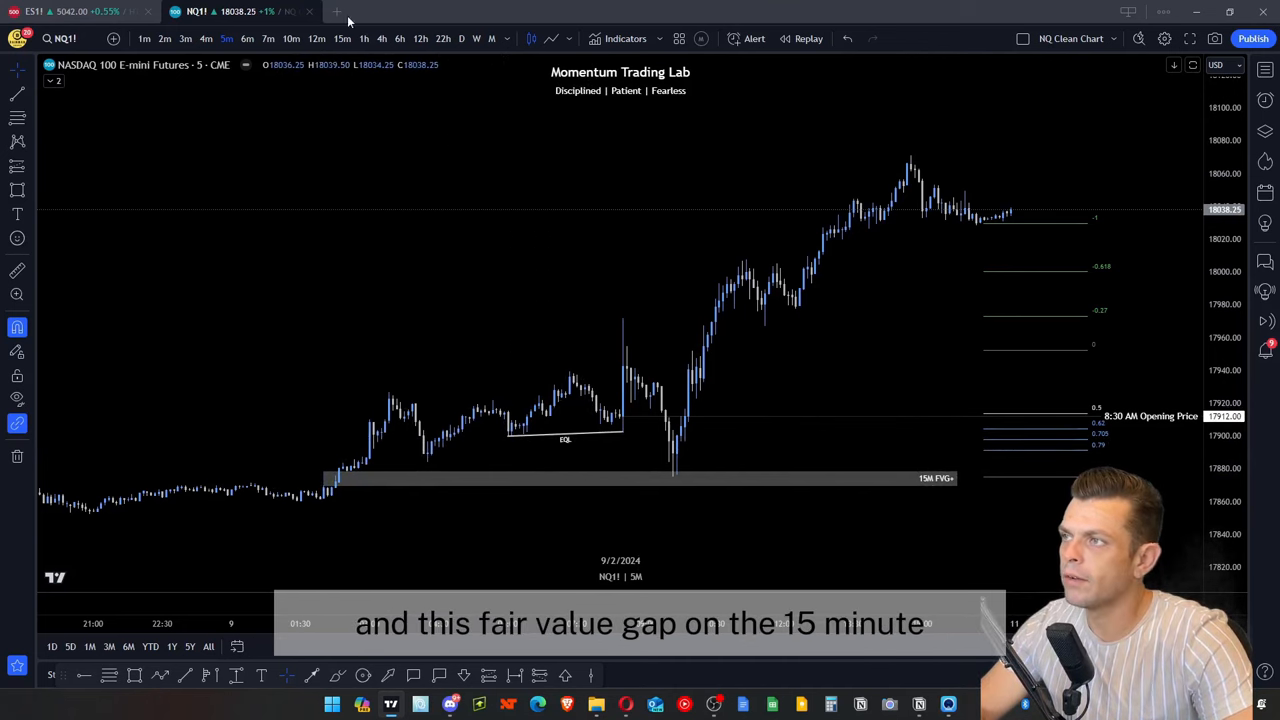
left_click(342, 38)
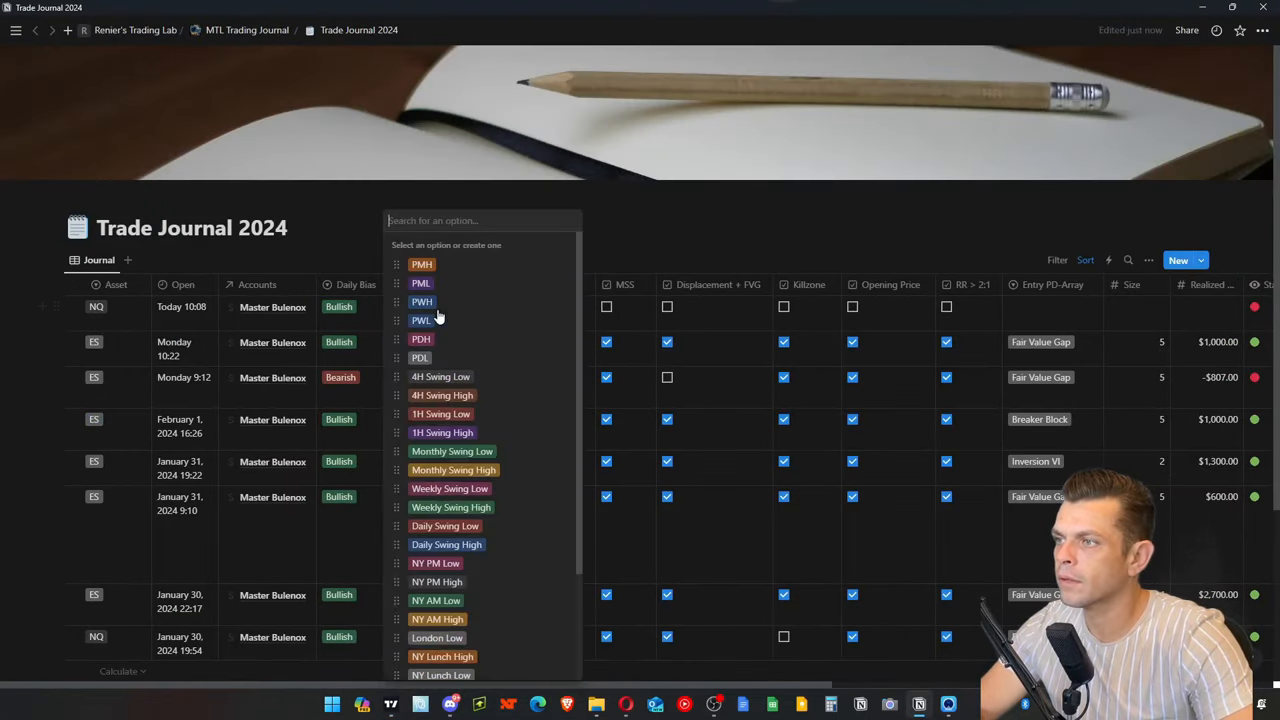
- Tag the new NQ trade's HTF PD-Array as 15M FVG
scroll("down", 3)
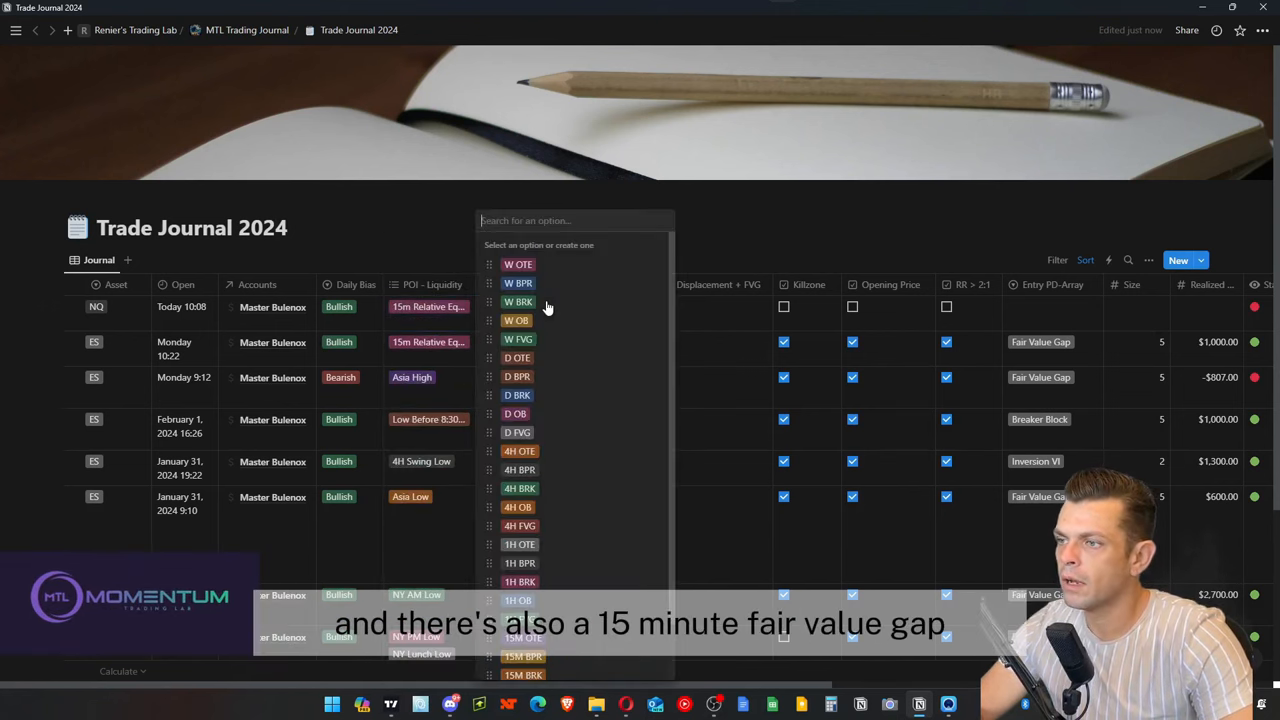
scroll("down", 3)
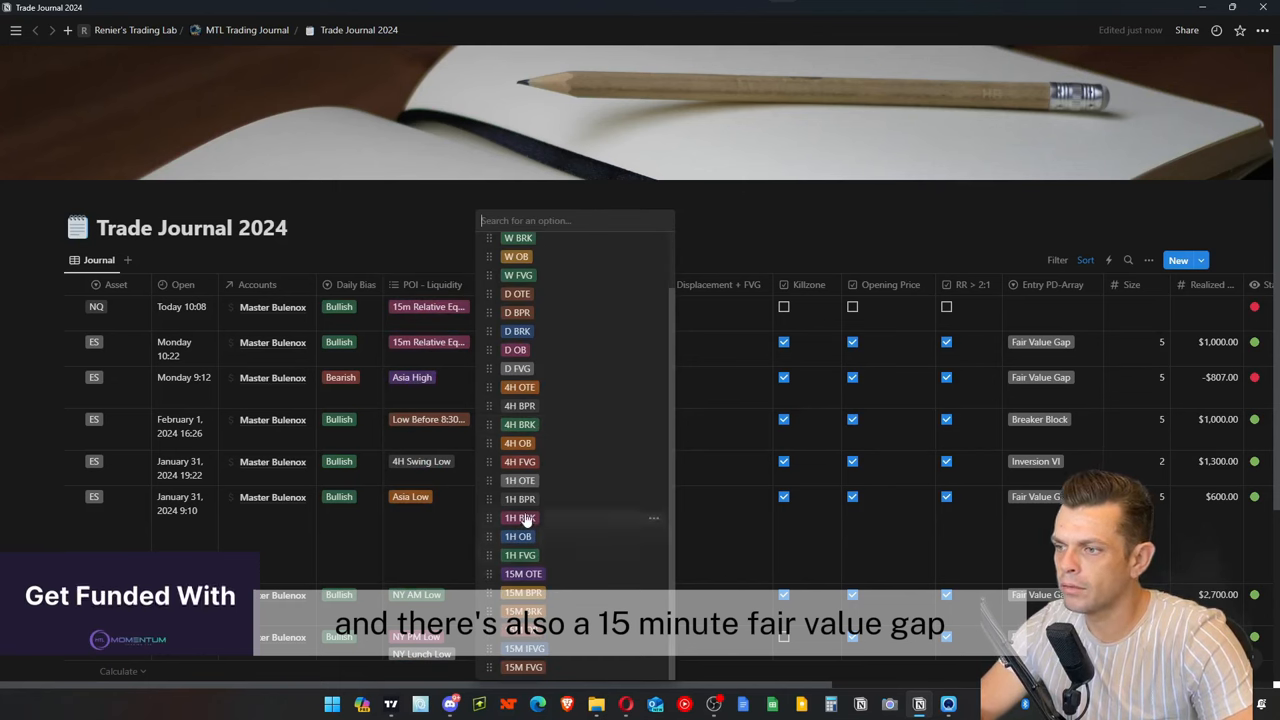
left_click(524, 668)
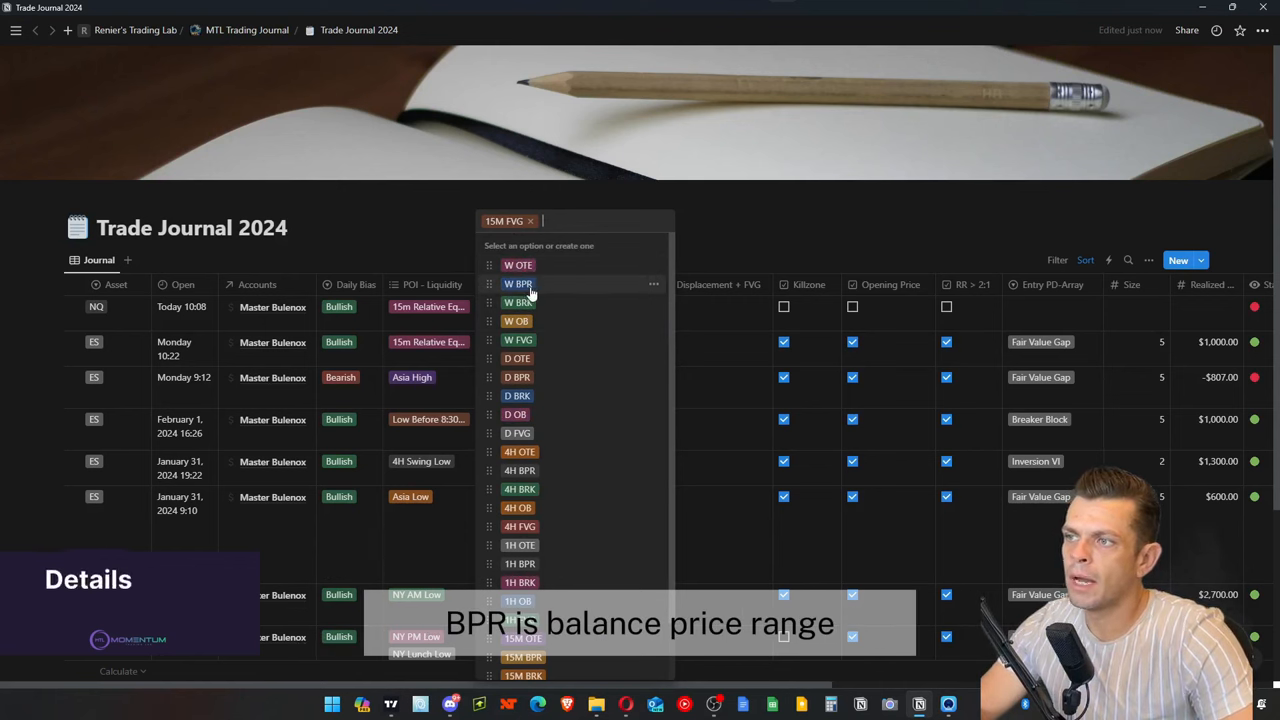
mouse_move(520, 302)
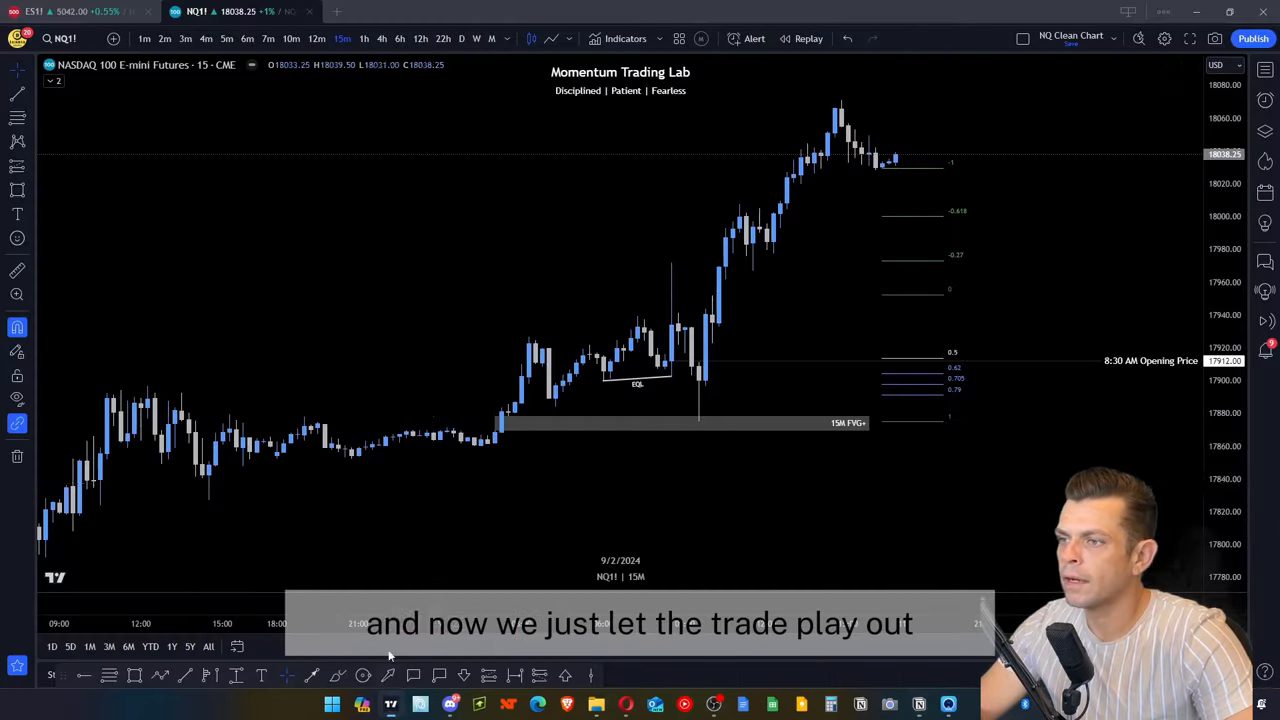
- Return to the TradingView NQ 5-minute chart showing the open dipping into the POI
left_click(226, 38)
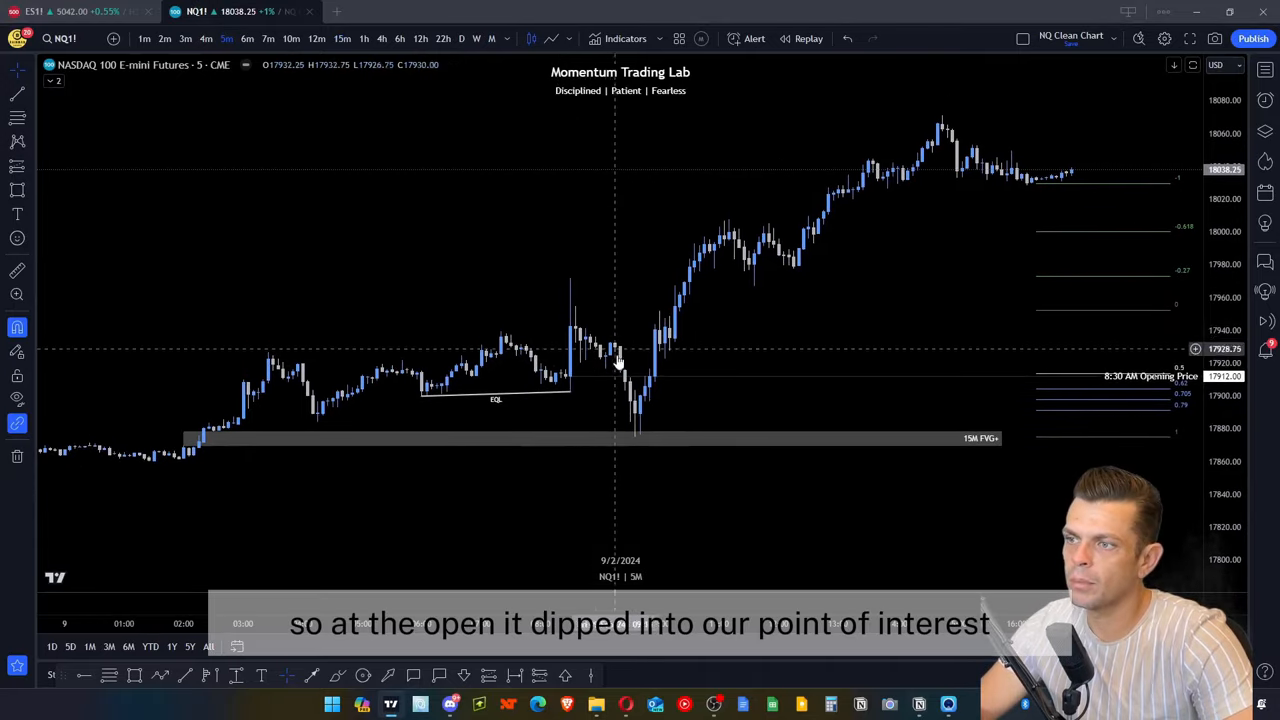
mouse_move(600, 400)
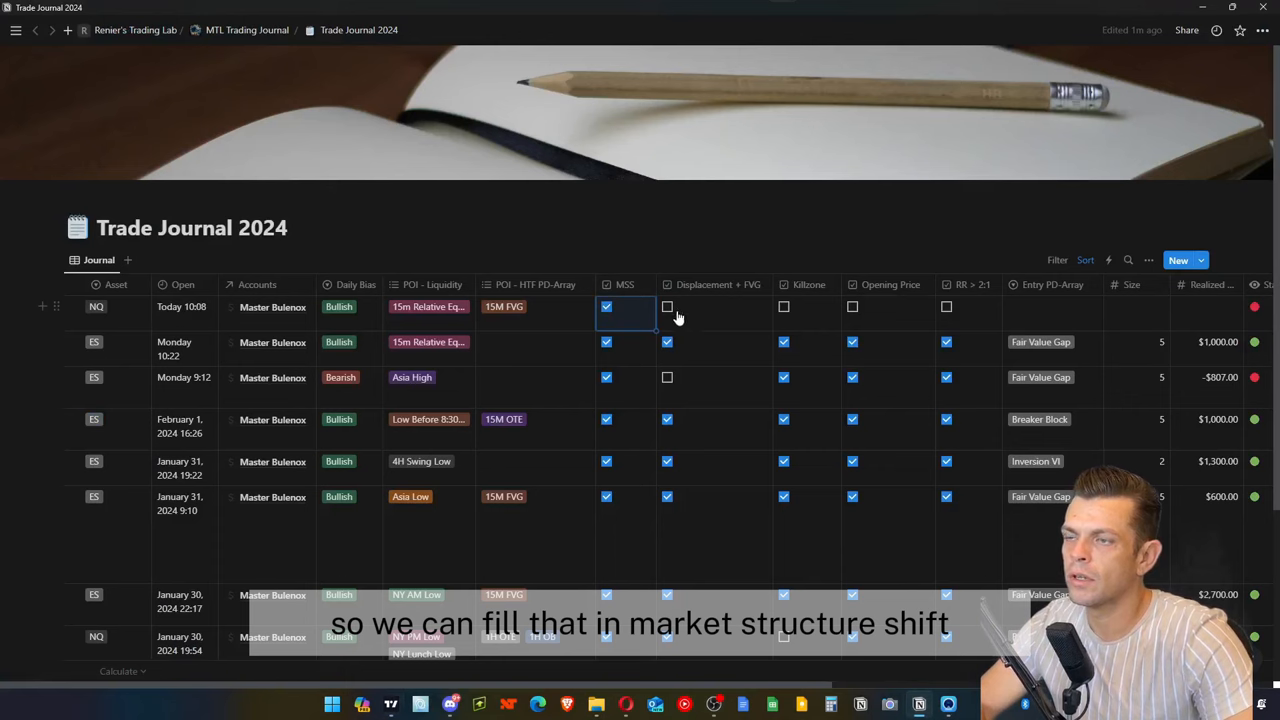
- Tick the Displacement + FVG, Killzone and Opening Price boxes on the NQ row
left_click(668, 308)
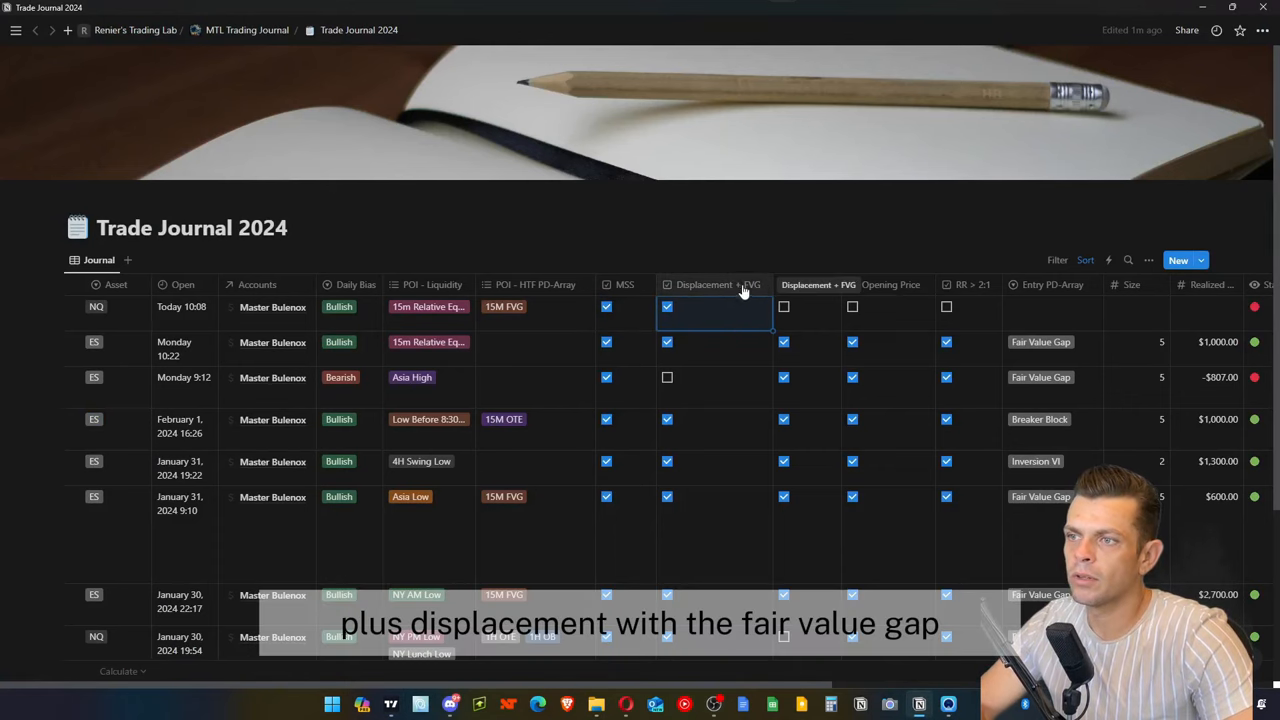
left_click(784, 308)
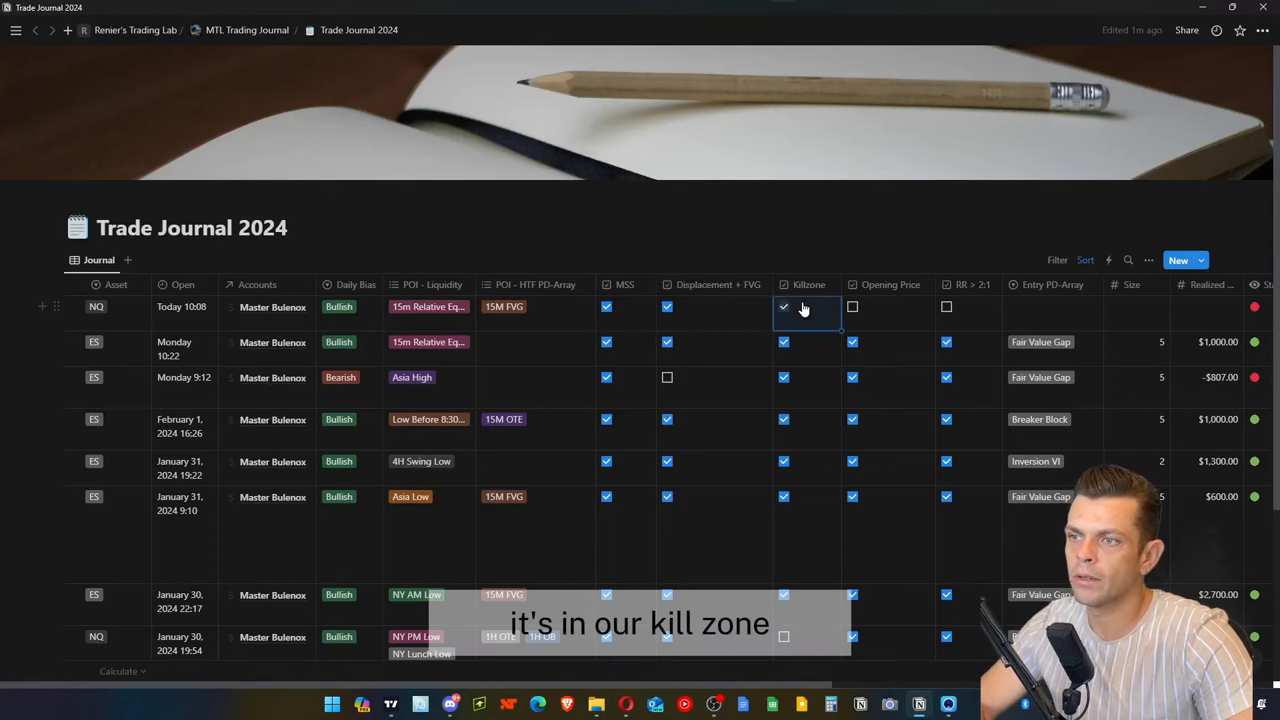
left_click(232, 12)
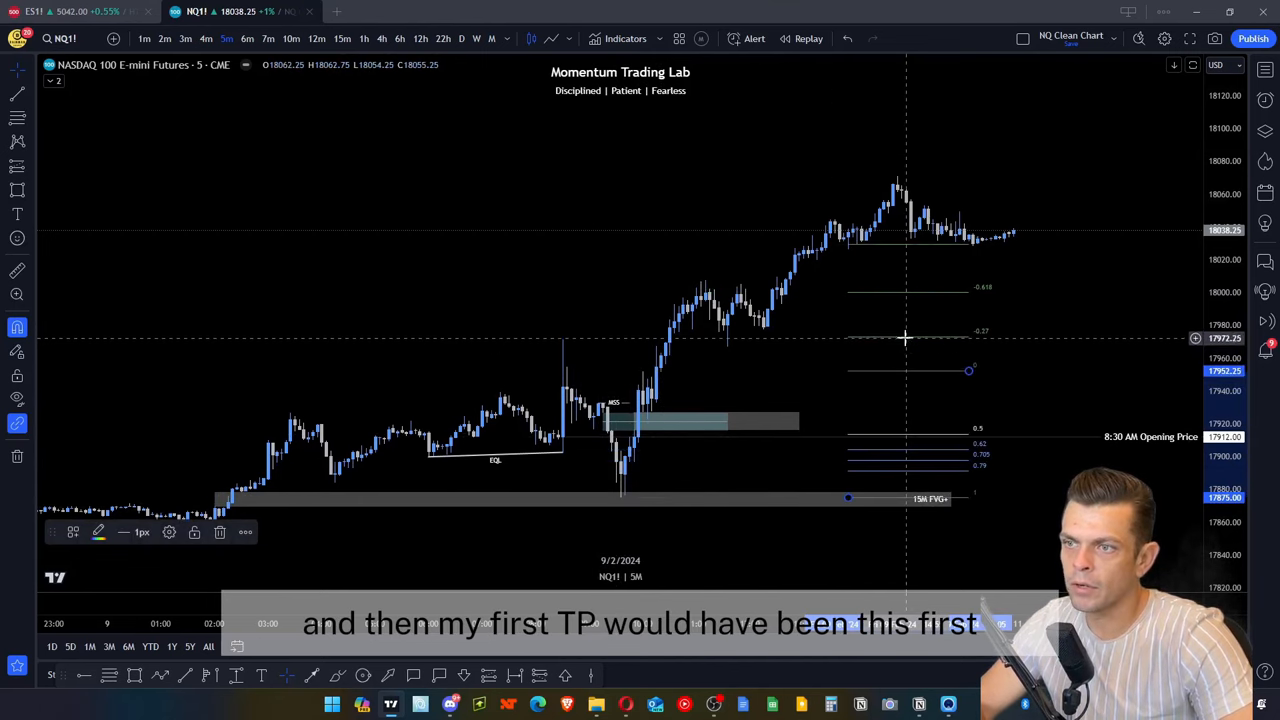
mouse_move(910, 344)
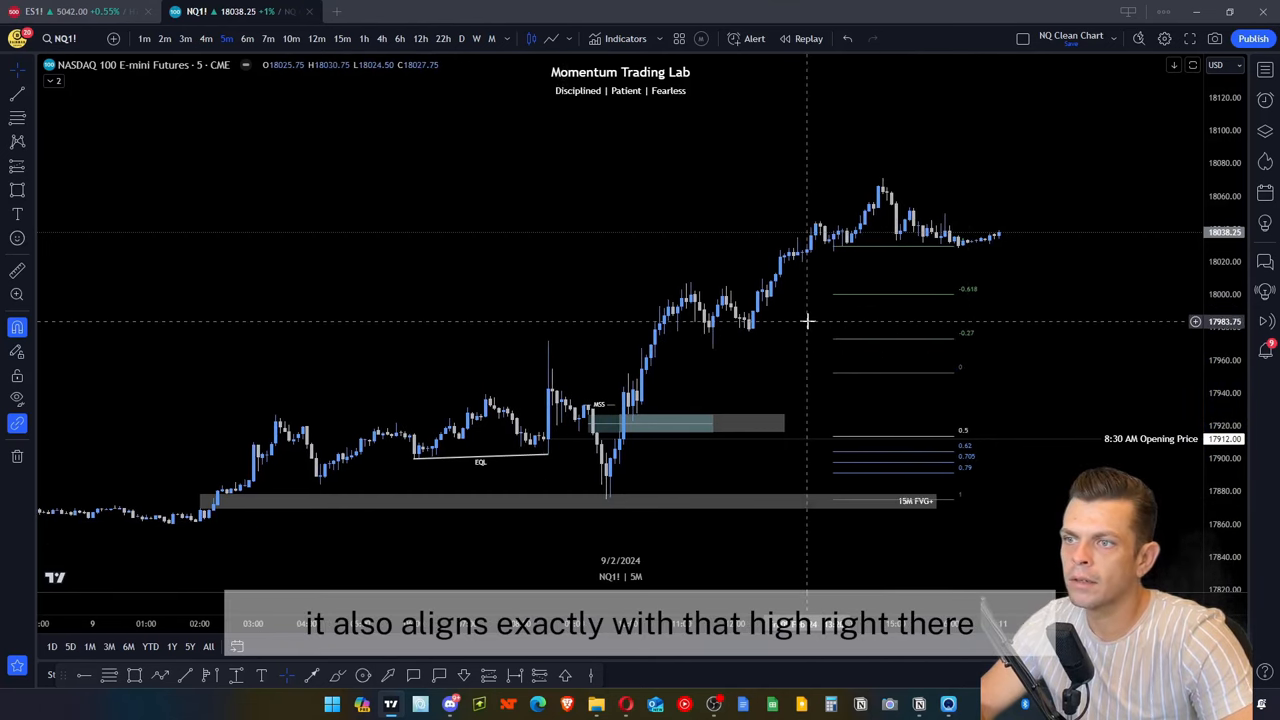
mouse_move(900, 304)
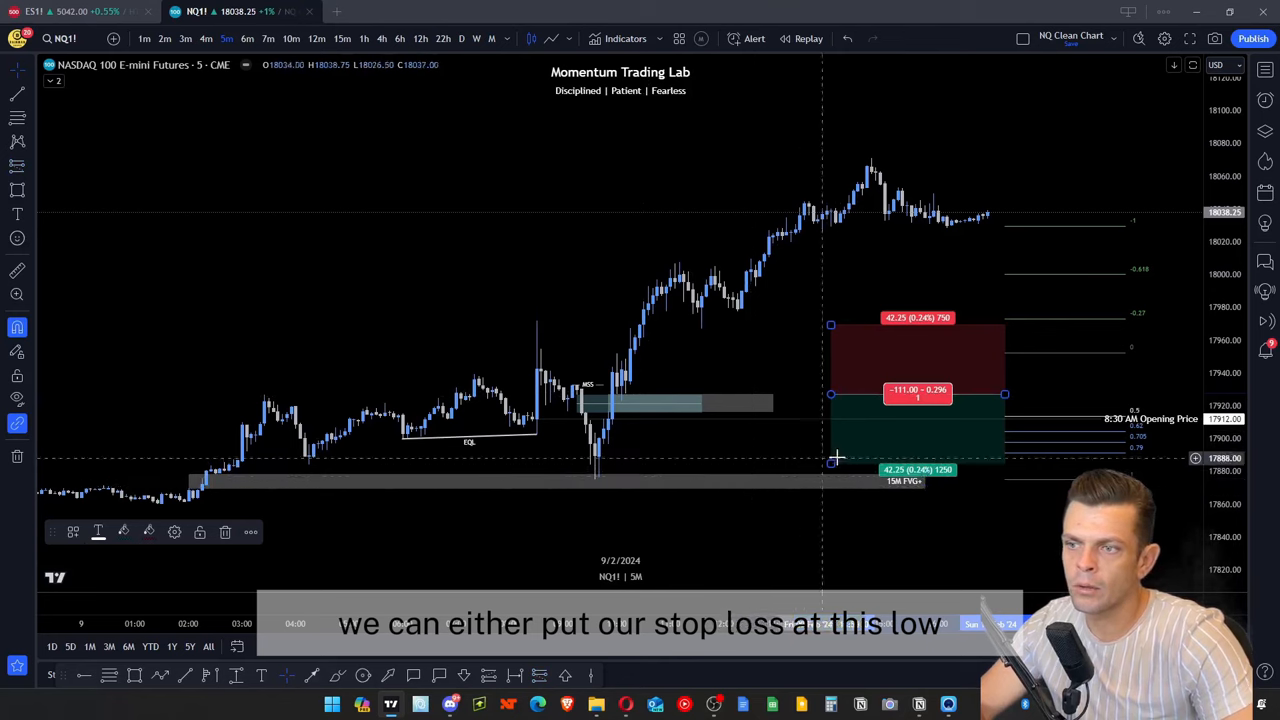
mouse_move(604, 464)
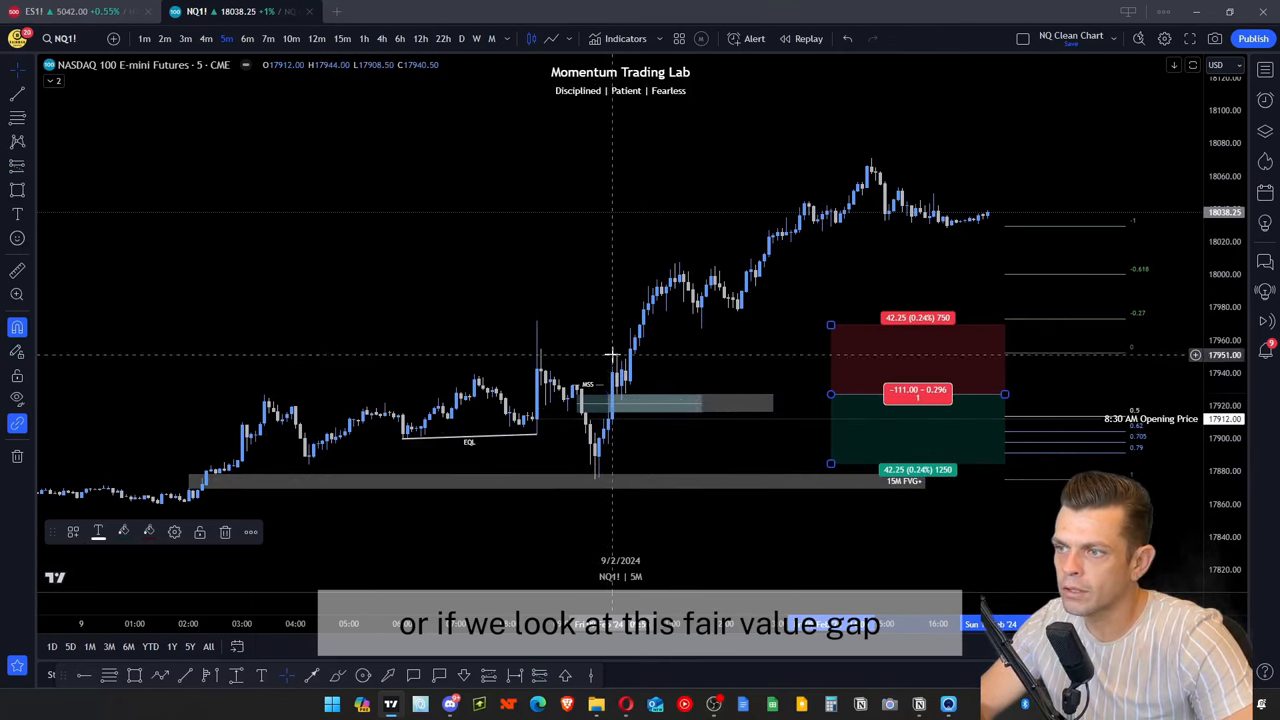
mouse_move(612, 432)
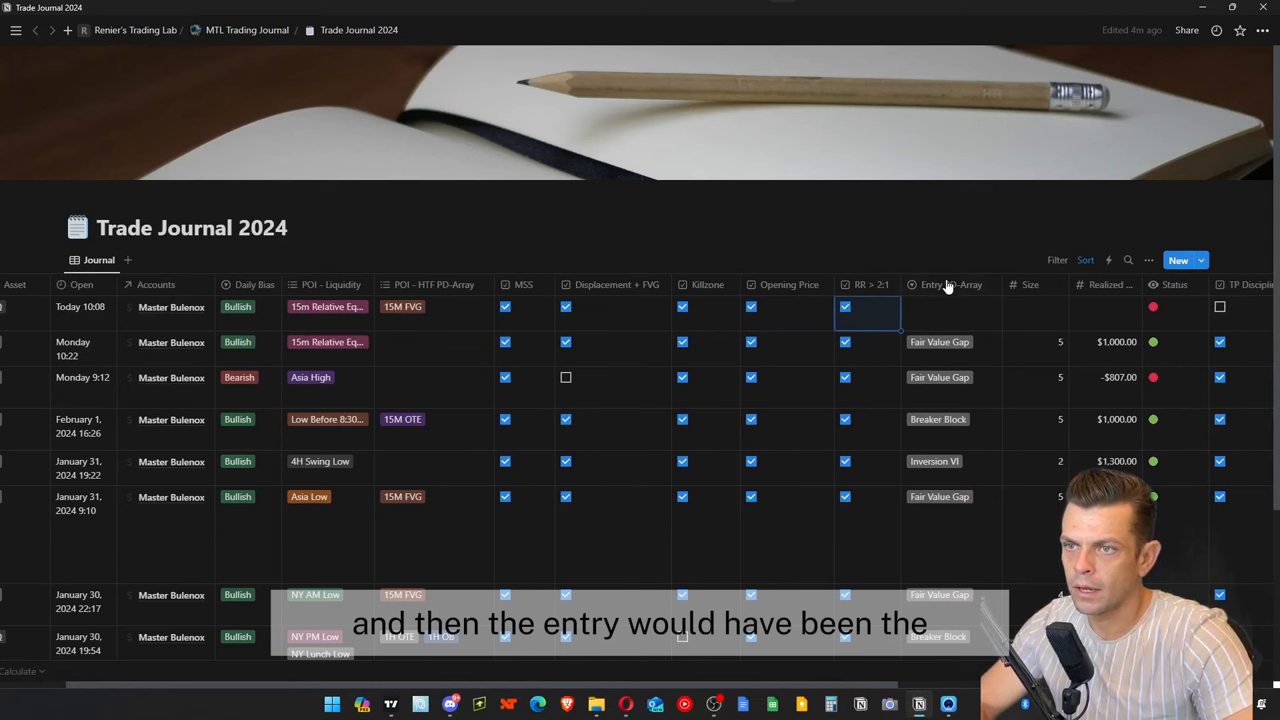
- Set the NQ entry PD-array to Fair Value Gap and tick TP Discipline
left_click(844, 308)
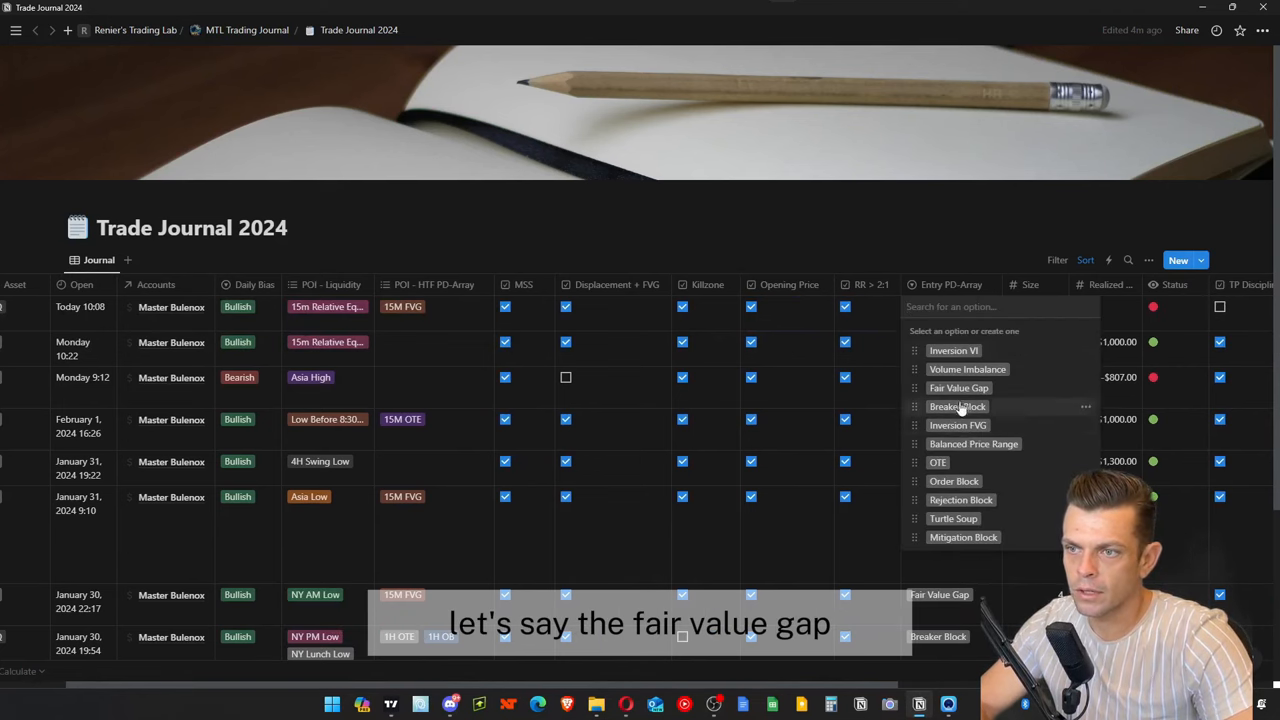
left_click(958, 388)
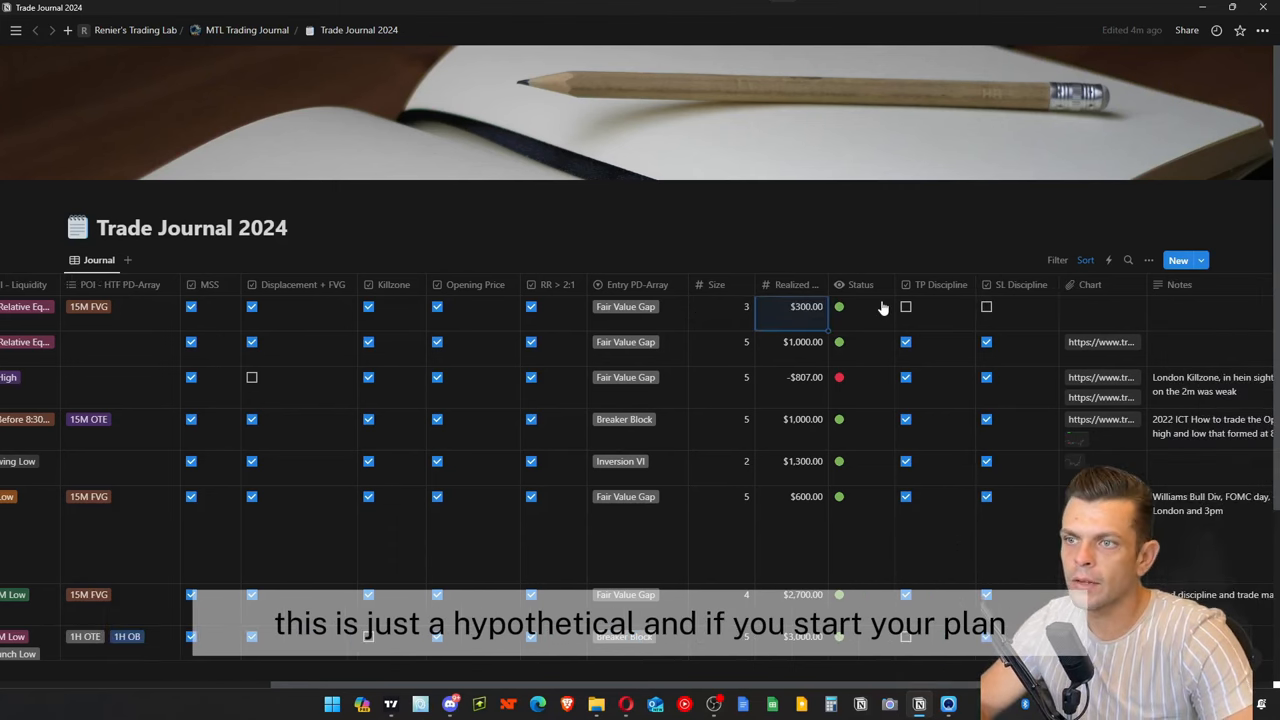
mouse_move(904, 280)
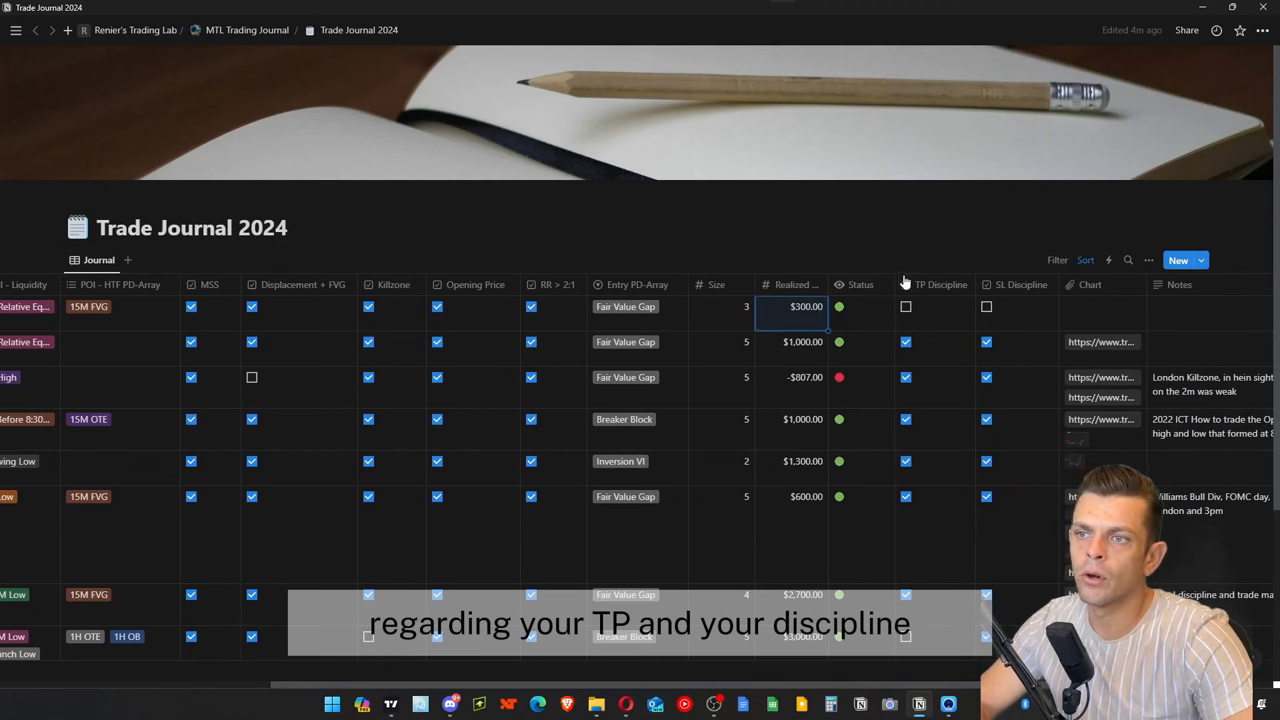
mouse_move(920, 310)
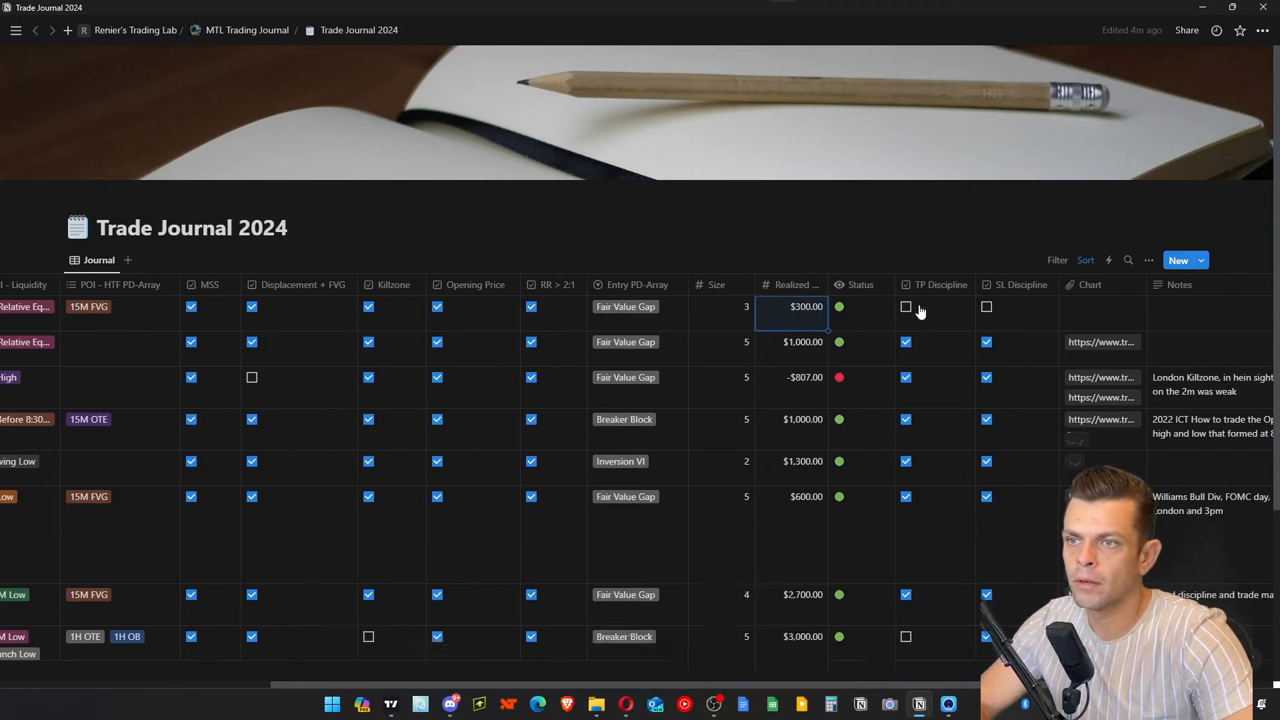
left_click(904, 306)
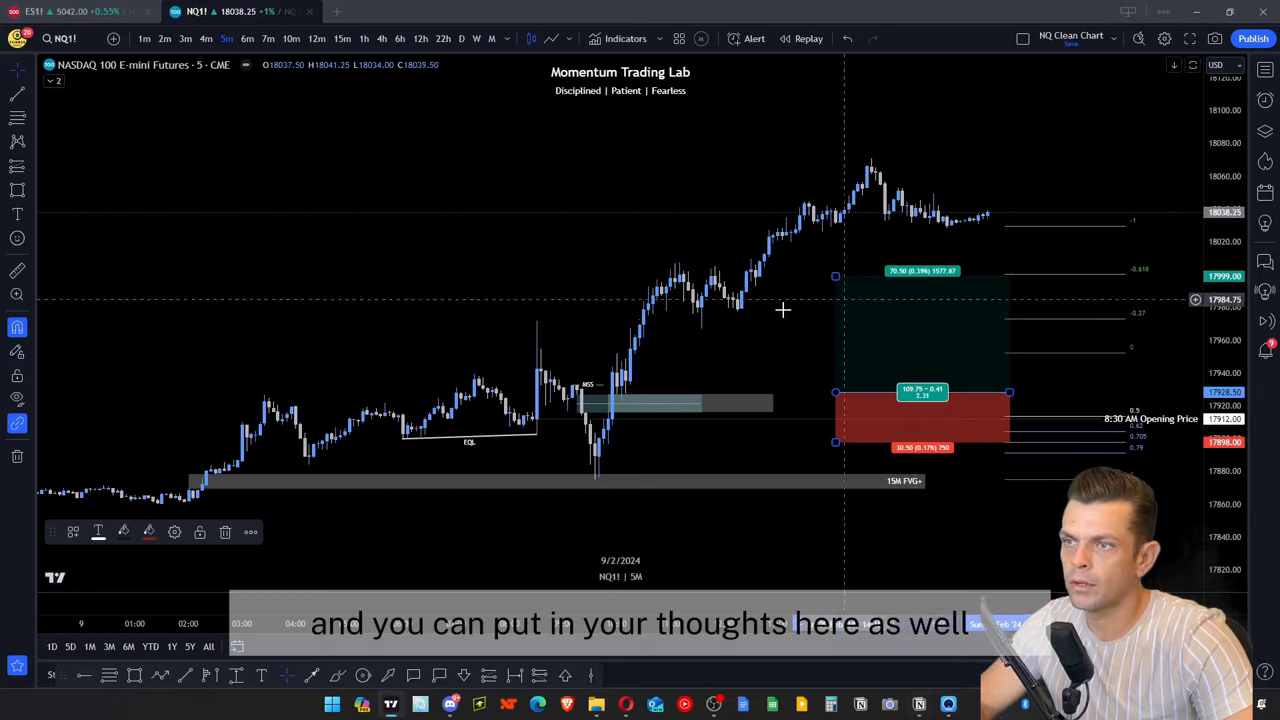
- Return to Notion's Notes column after viewing the long position on the chart
left_click(1216, 38)
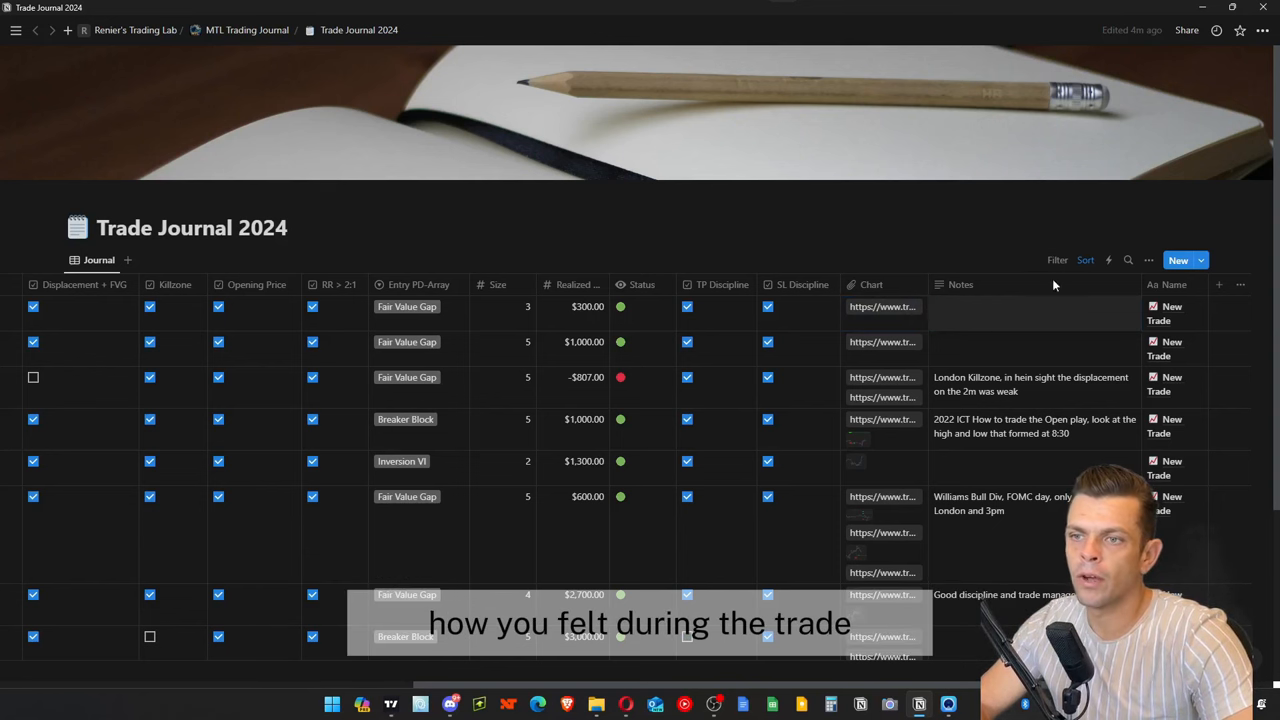
left_click(1034, 314)
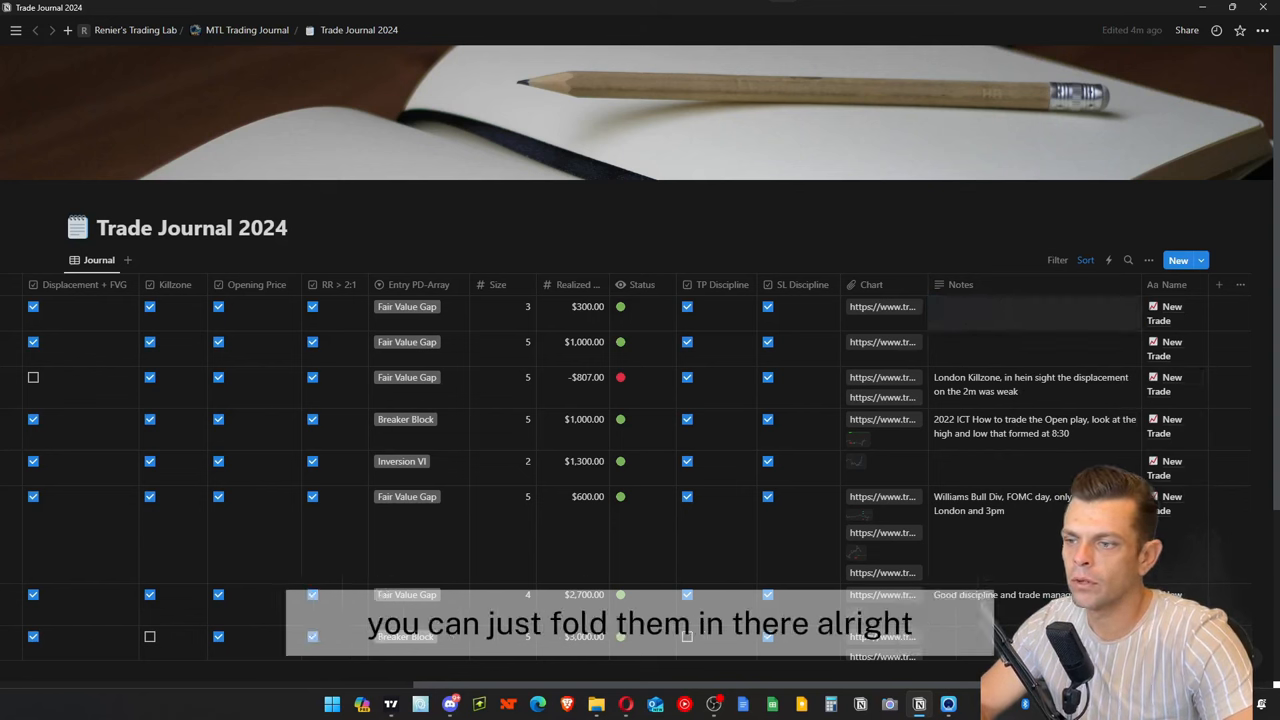
left_click(1036, 312)
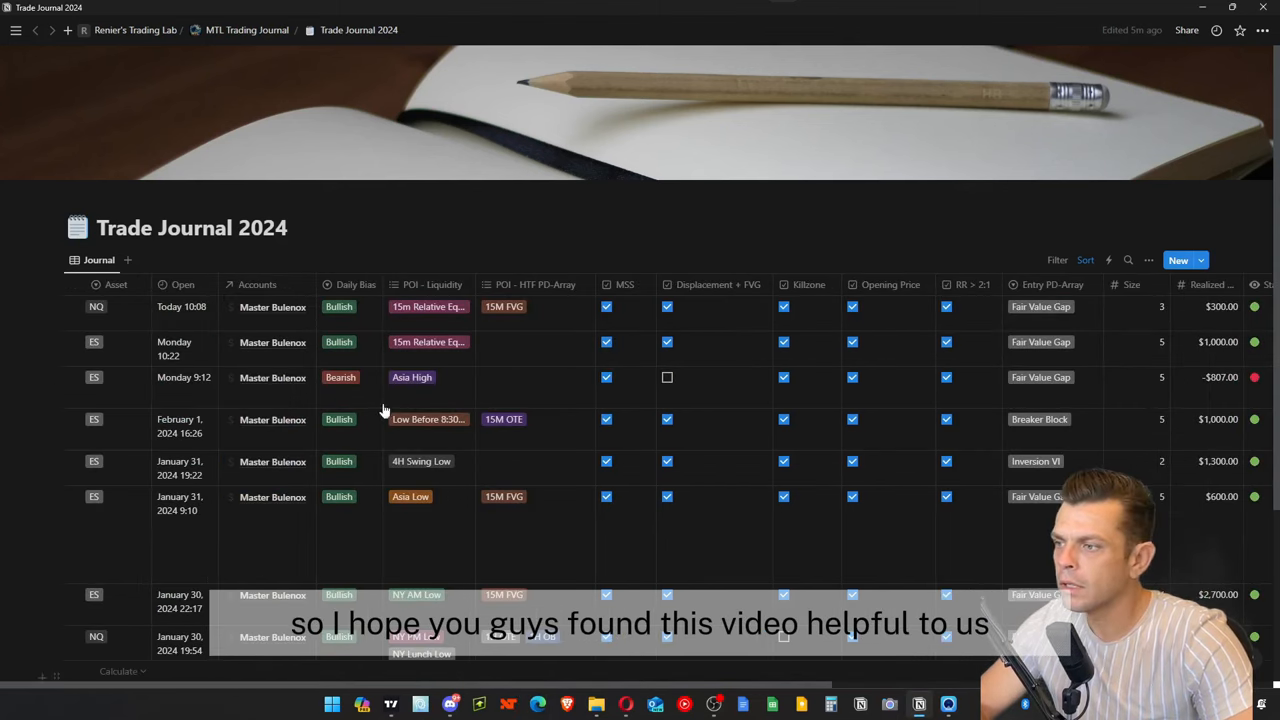
mouse_move(520, 462)
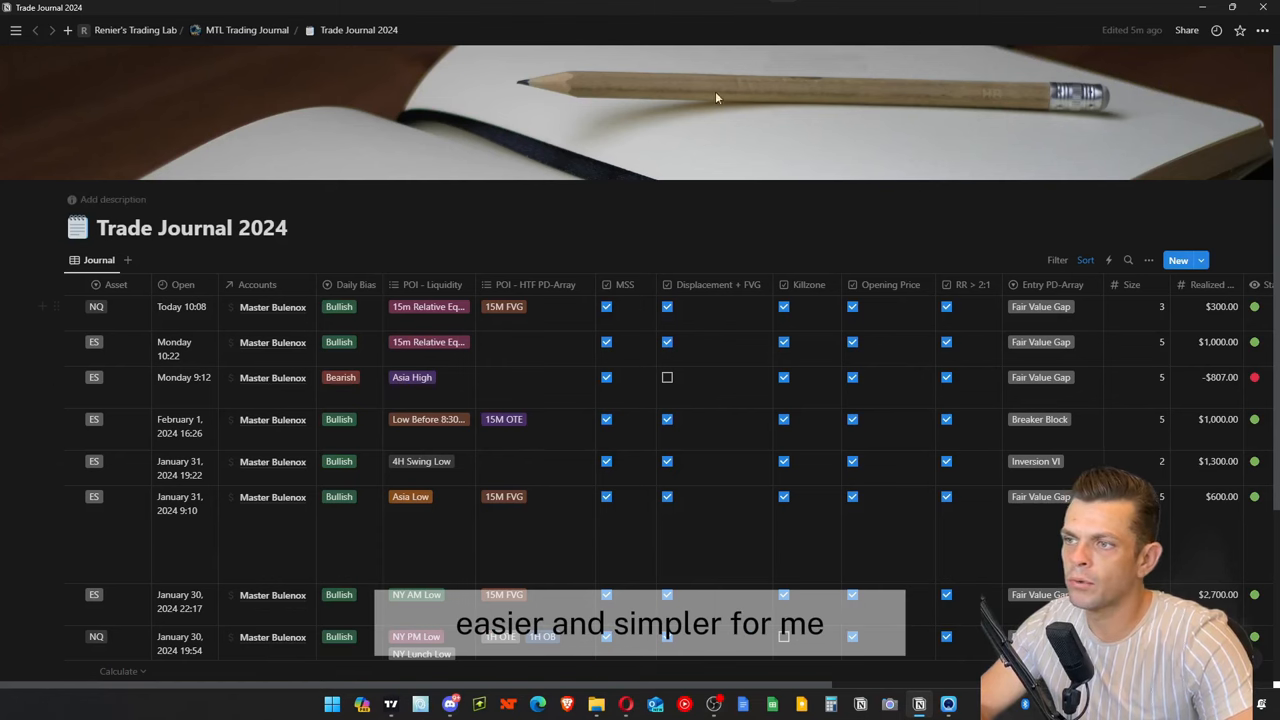
mouse_move(768, 172)
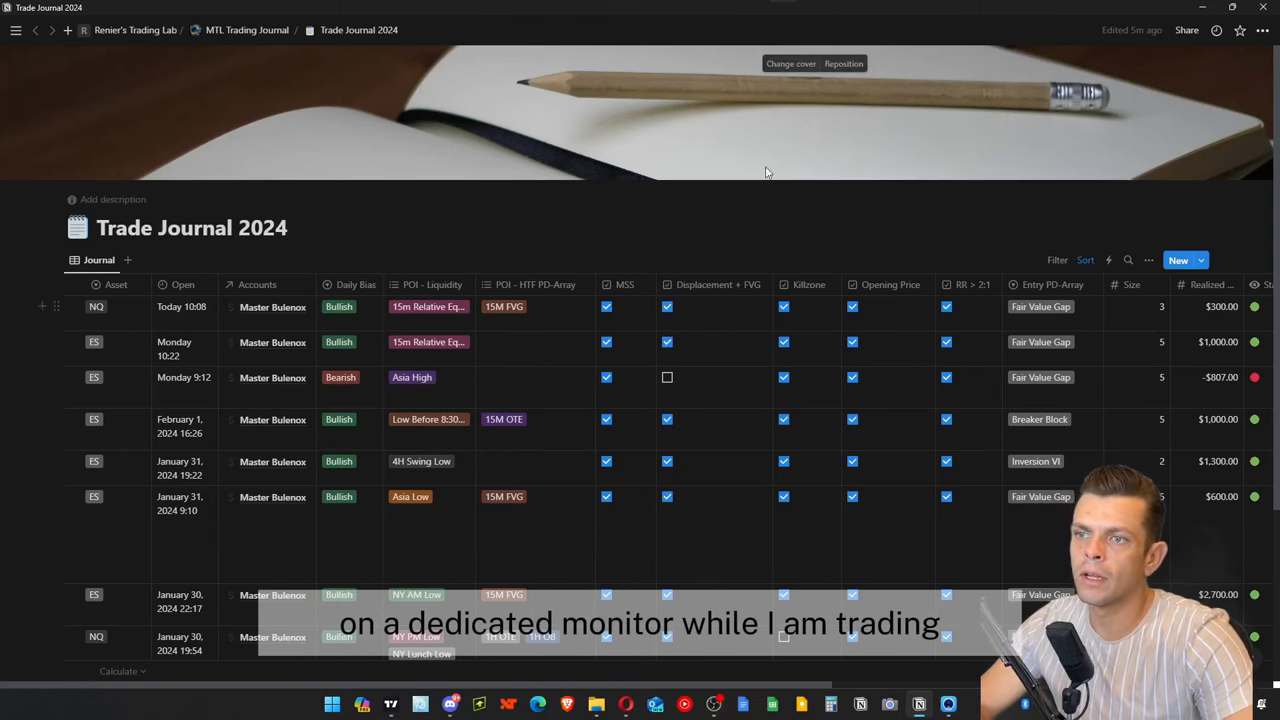
mouse_move(404, 324)
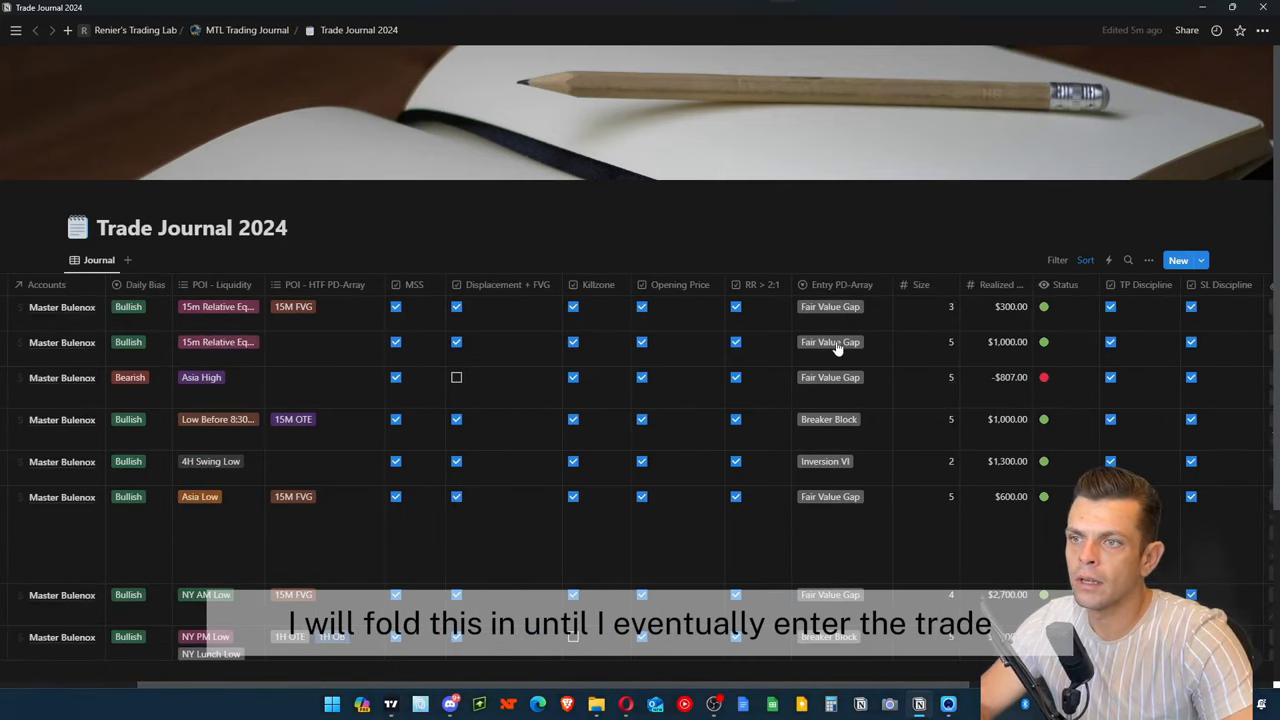
scroll("right", 3)
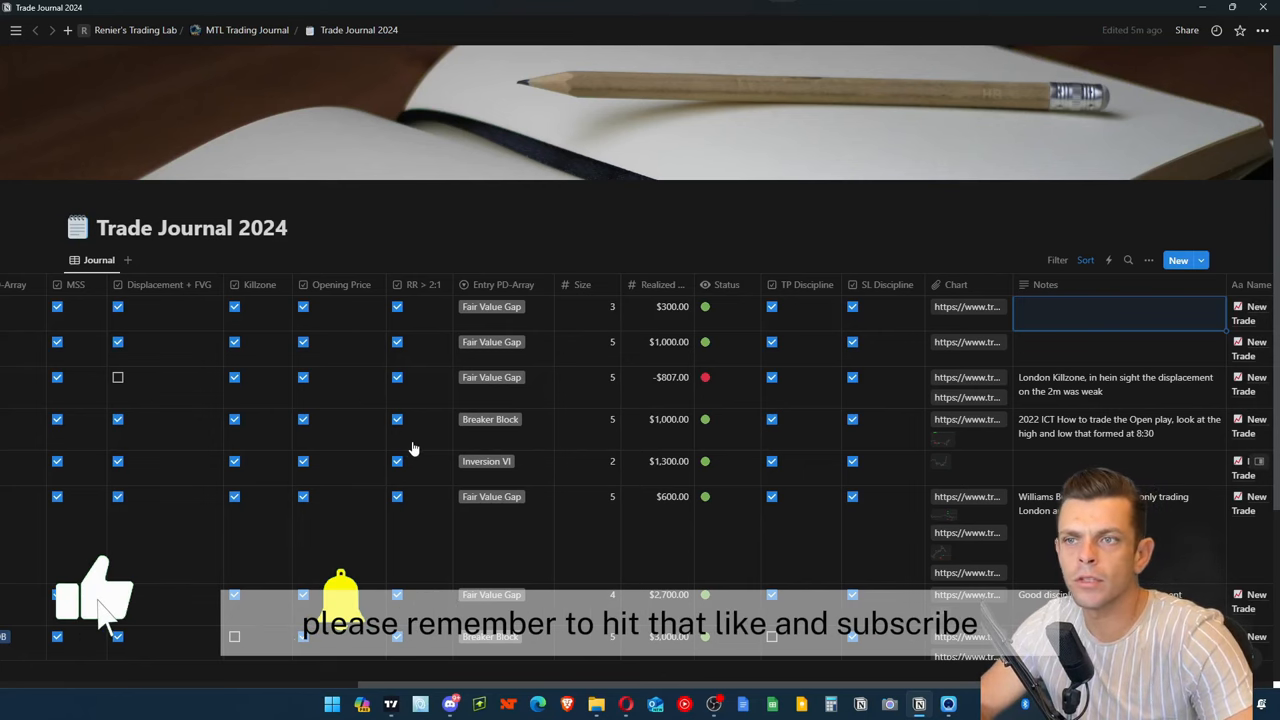
mouse_move(488, 548)
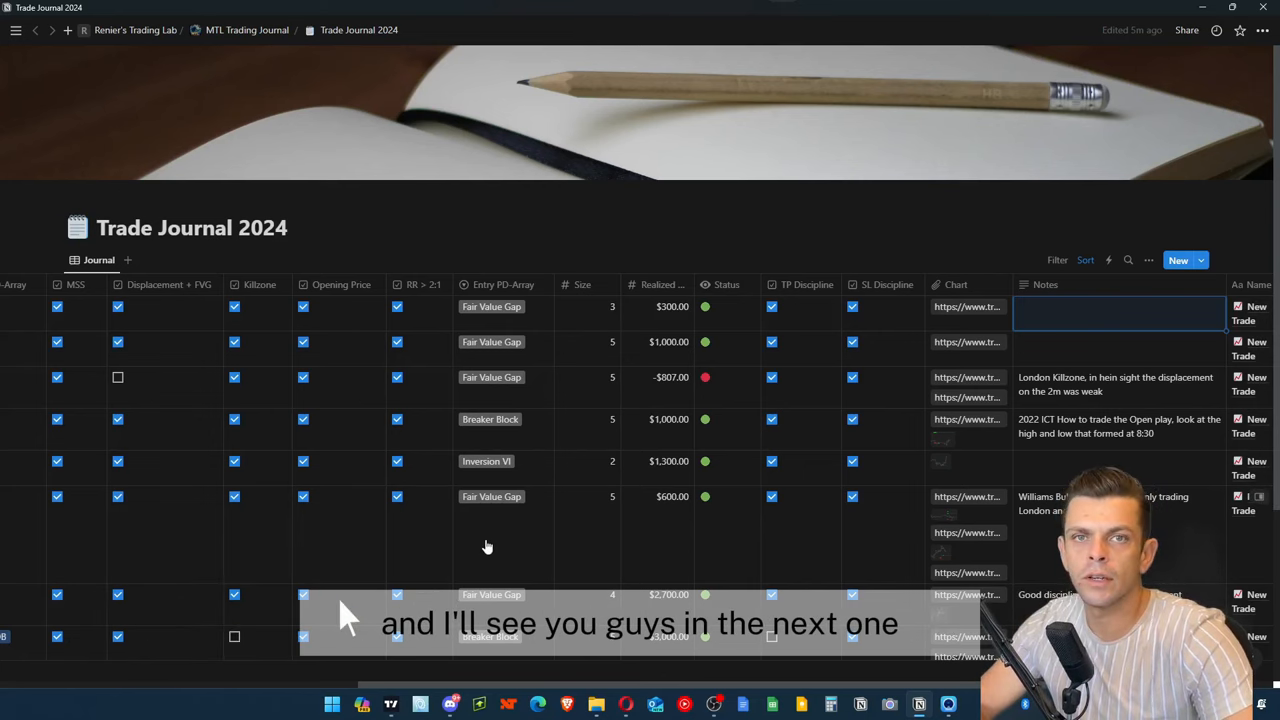